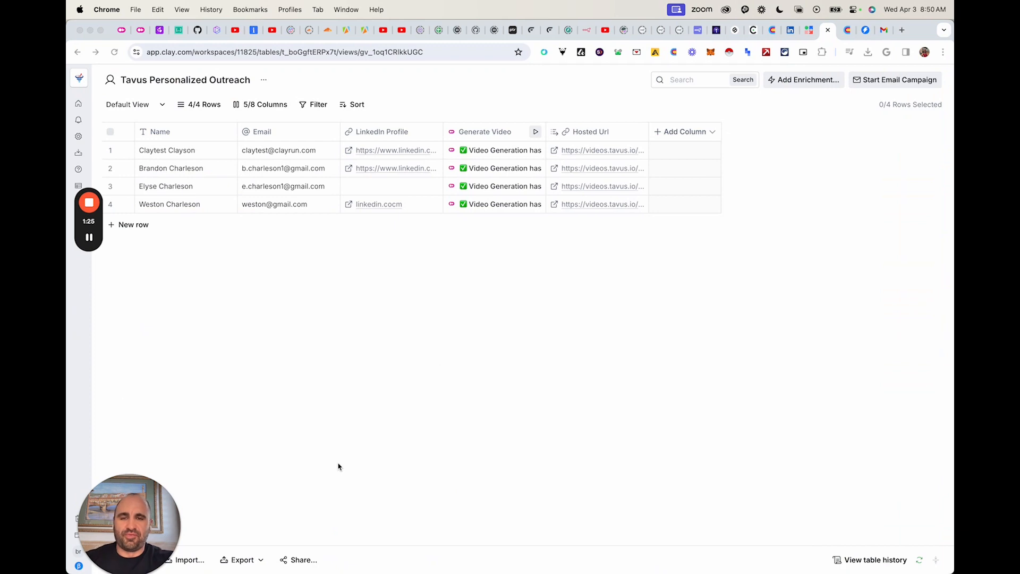
{"action": "mouse_move", "coordinate": [304, 385]}
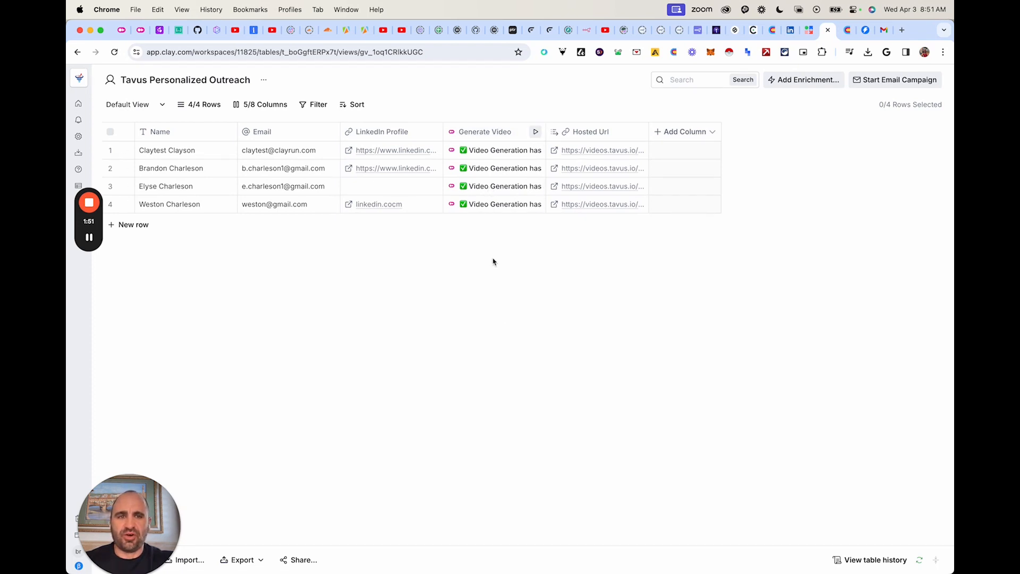
- Bring up the Add Enrichment catalogue and start searching for the generate video step
{"action": "left_click", "coordinate": [803, 80]}
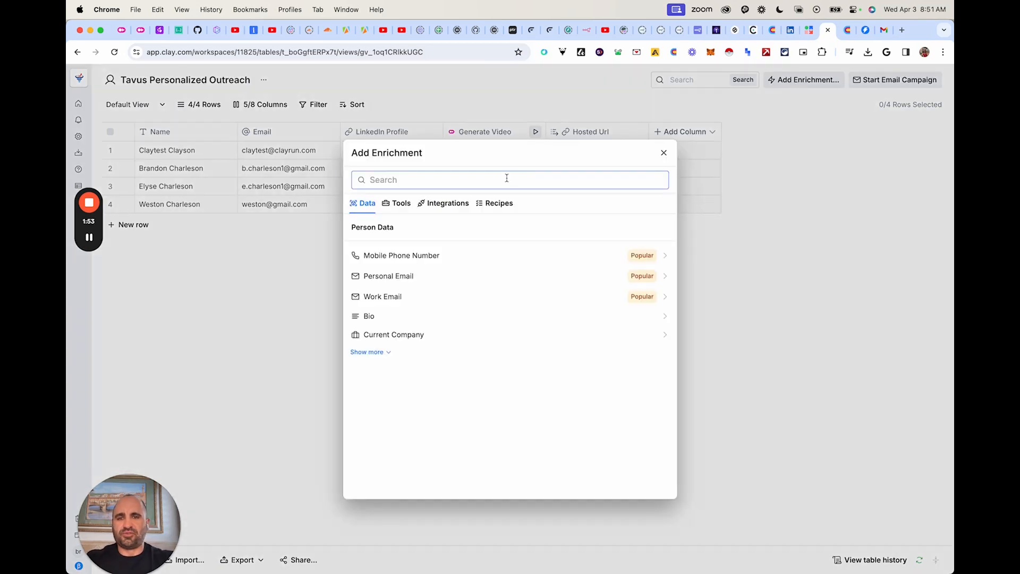
{"action": "type", "text": "ge"}
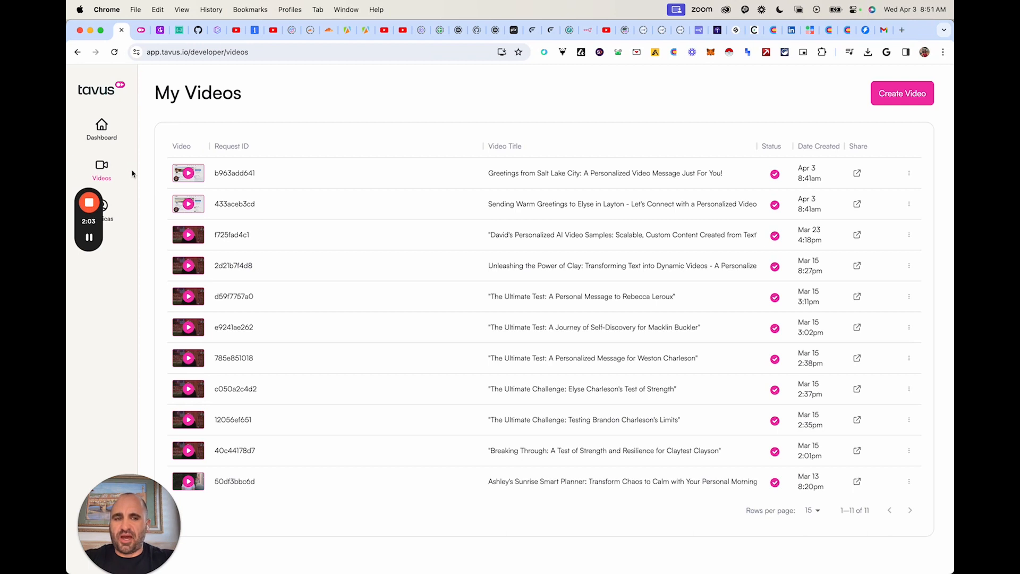
{"action": "mouse_move", "coordinate": [309, 108]}
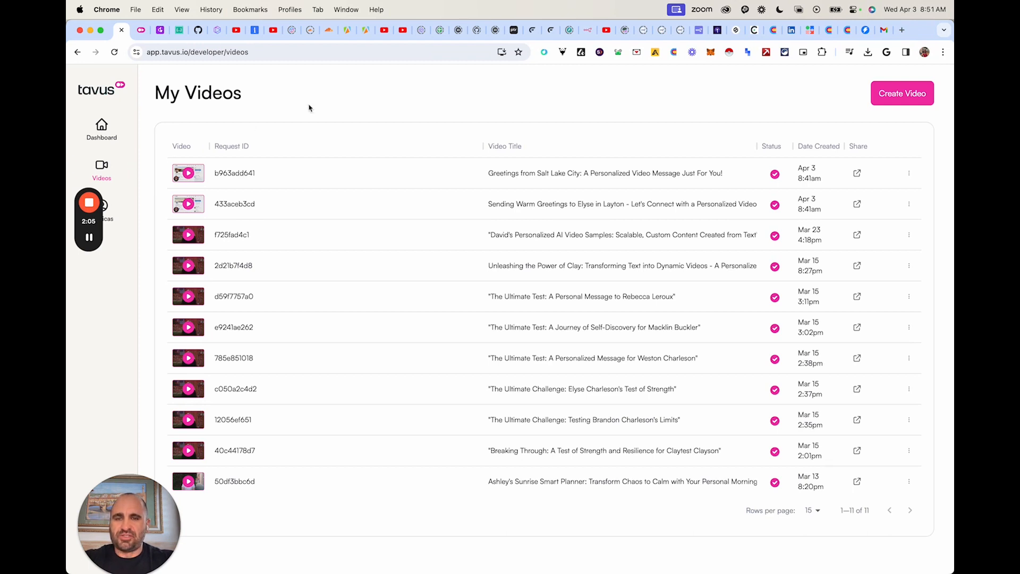
{"action": "mouse_move", "coordinate": [353, 101]}
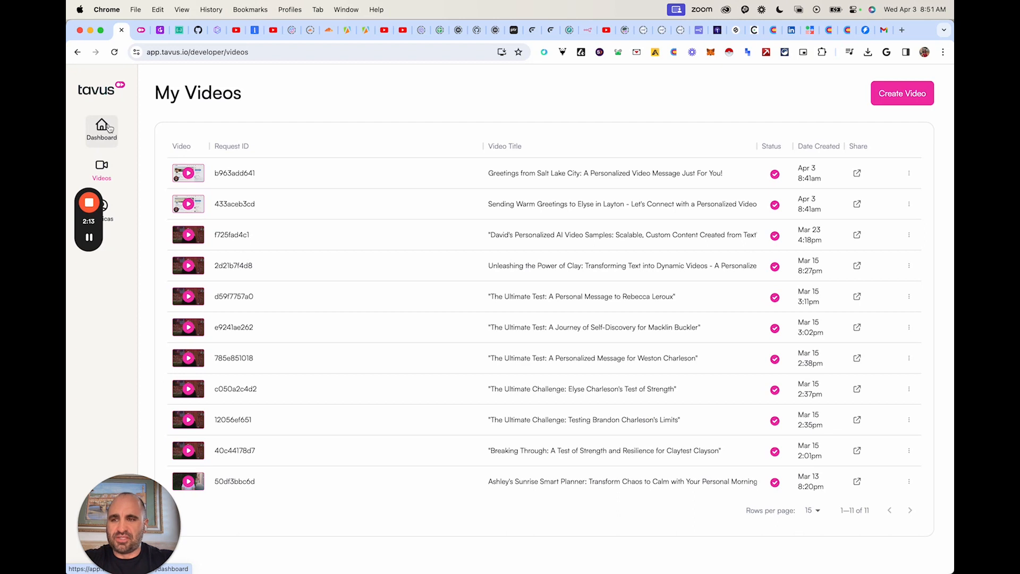
- Leave My Videos and show the Tavus dashboard with Get Started options and stock replicas
{"action": "left_click", "coordinate": [102, 126]}
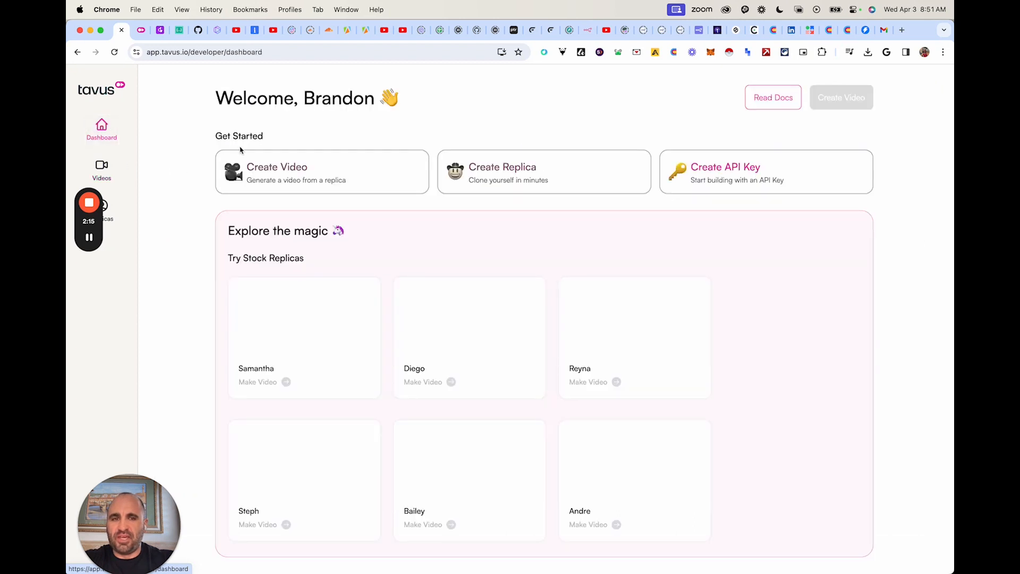
{"action": "mouse_move", "coordinate": [828, 30]}
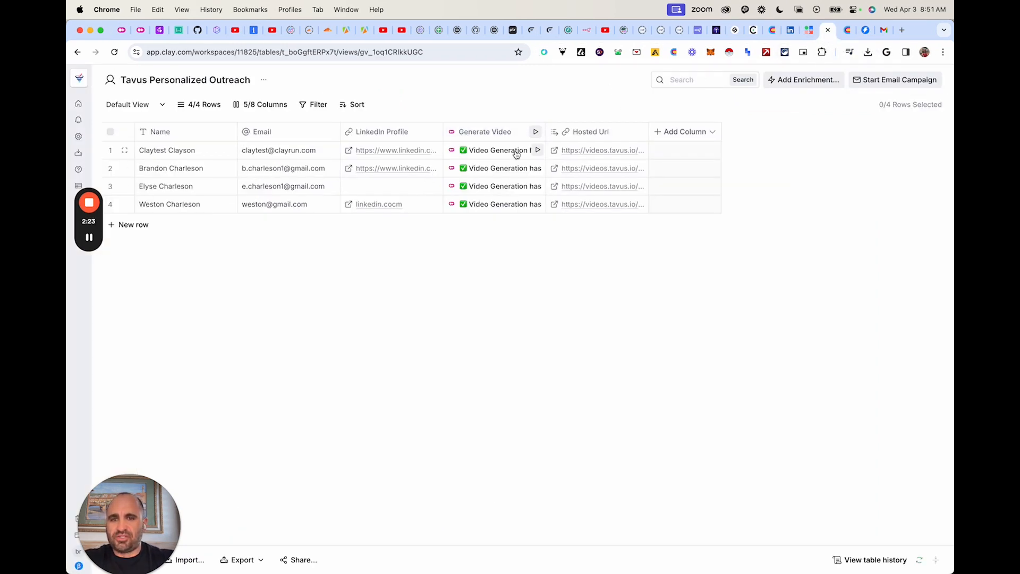
{"action": "mouse_move", "coordinate": [478, 253]}
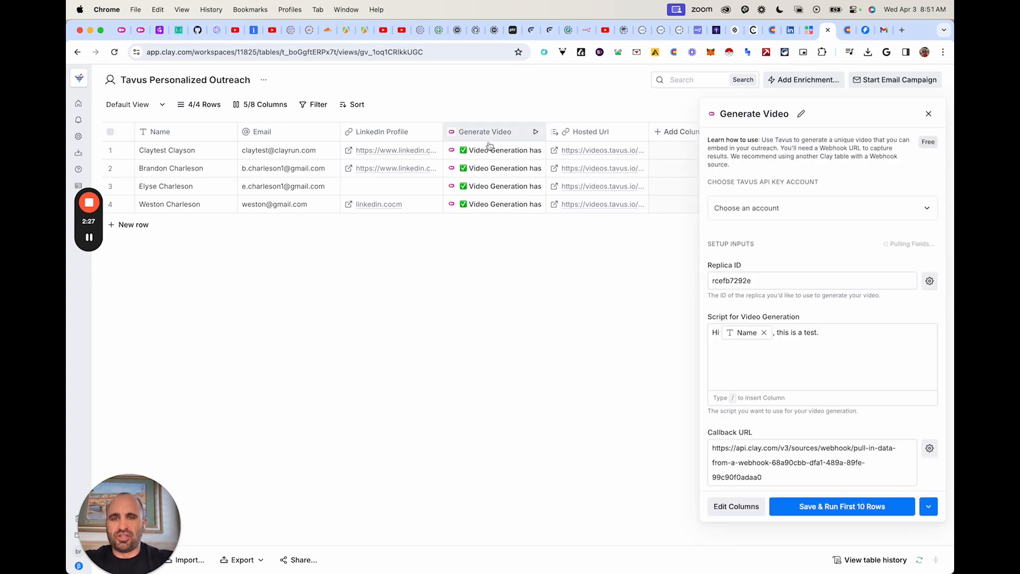
- Select the Tavus API key account for the Generate Video column
{"action": "left_click", "coordinate": [822, 208]}
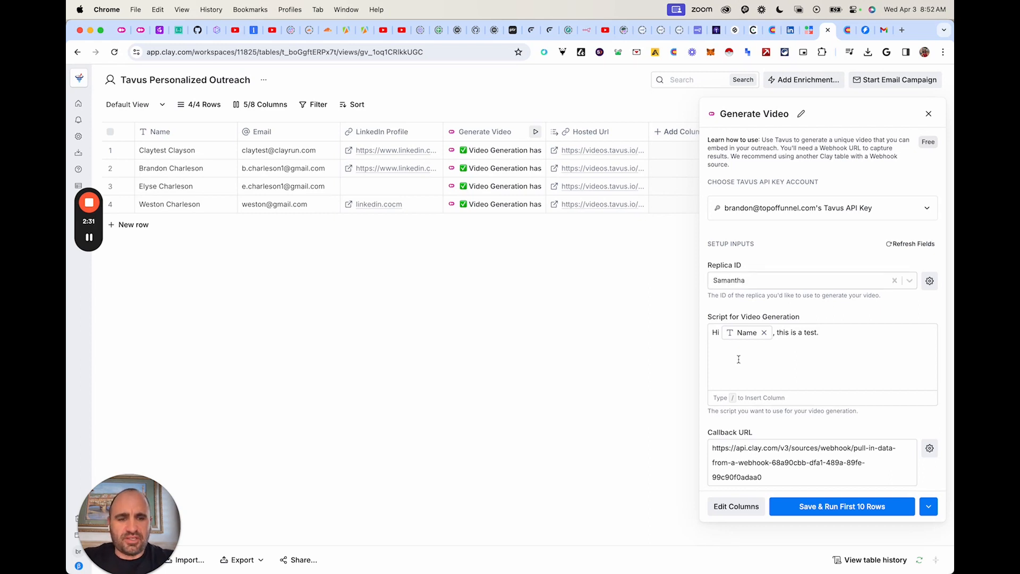
{"action": "mouse_move", "coordinate": [674, 323]}
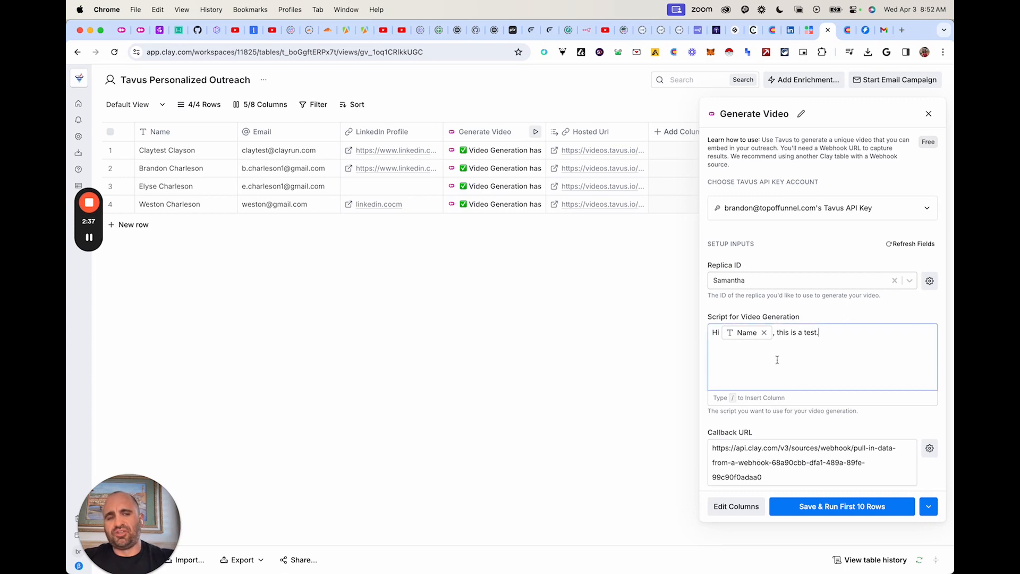
{"action": "mouse_move", "coordinate": [832, 354]}
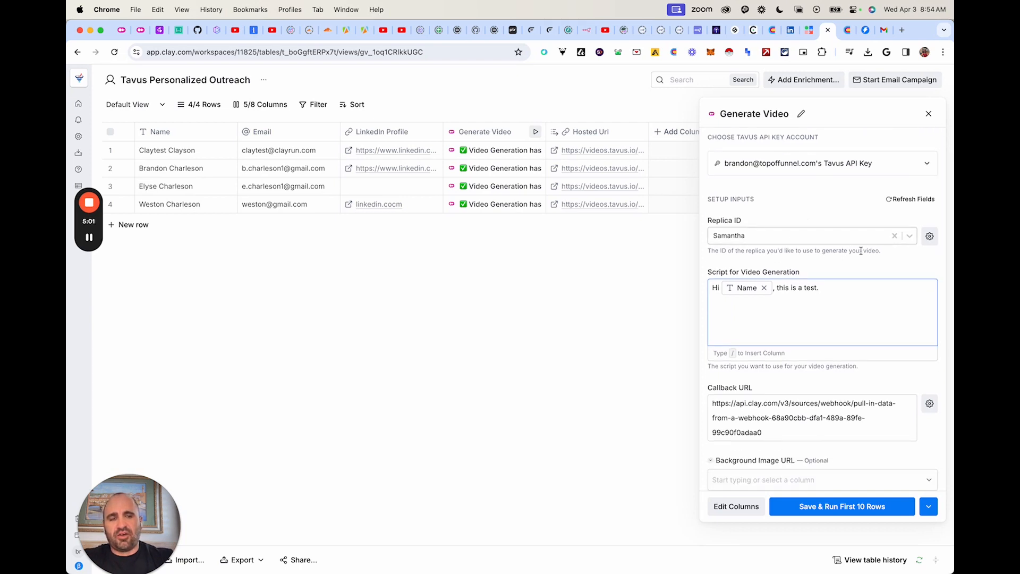
- Keep Samantha as Replica ID, review run settings, and show Claytest Clayson's generated video details
{"action": "left_click", "coordinate": [909, 236]}
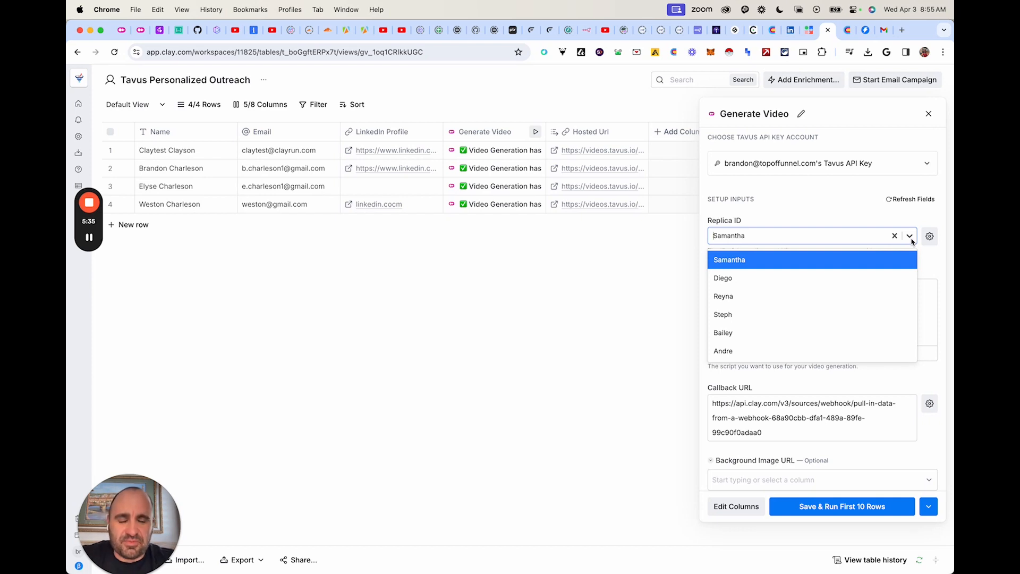
{"action": "mouse_move", "coordinate": [835, 295]}
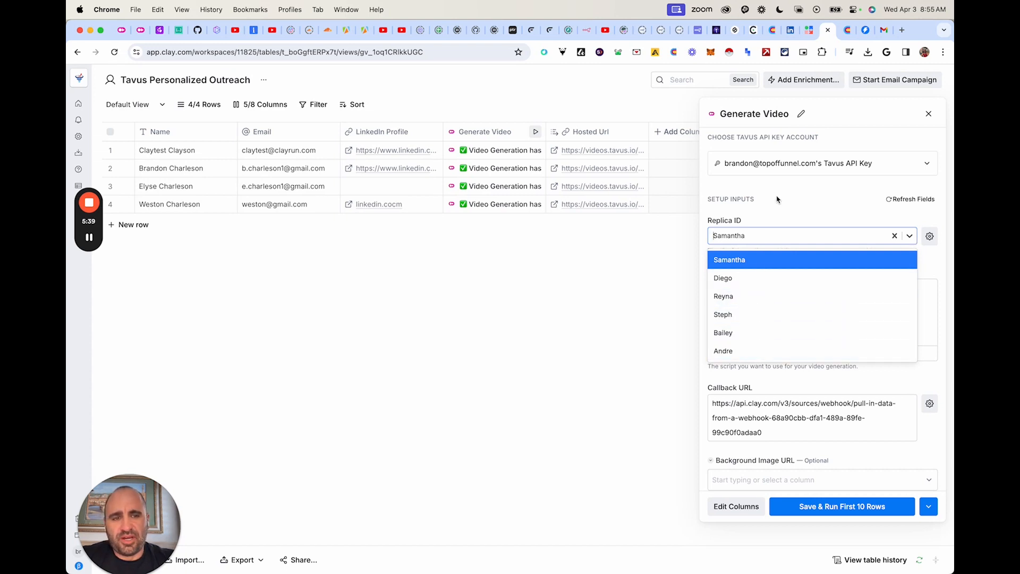
{"action": "left_click", "coordinate": [729, 259]}
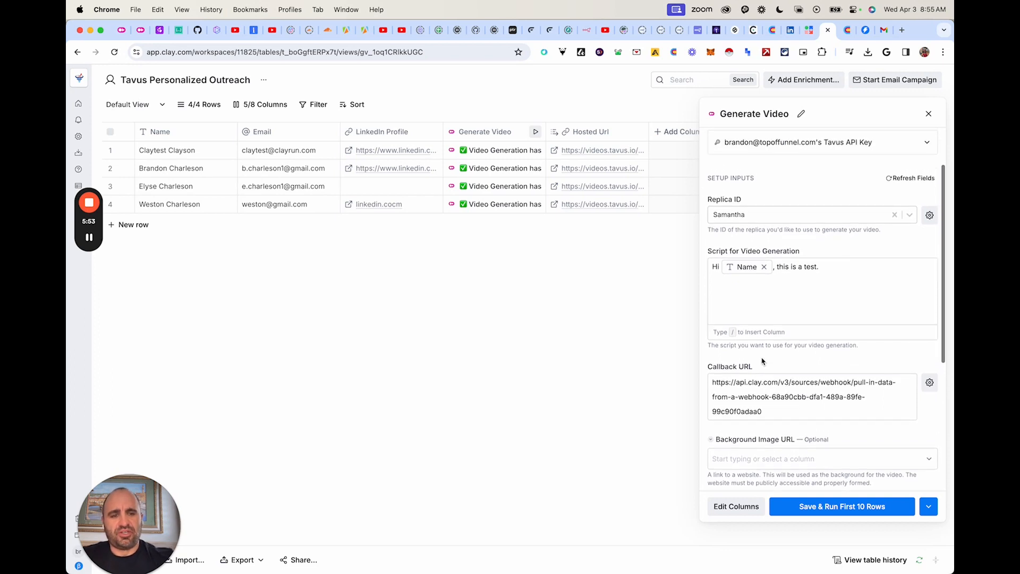
{"action": "scroll", "scroll_direction": "down", "scroll_amount": 3}
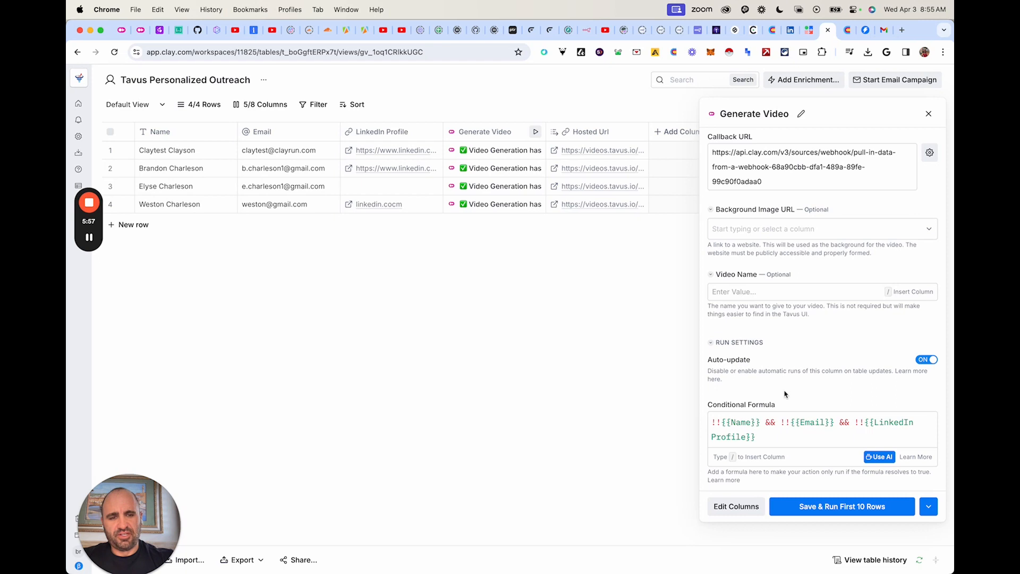
{"action": "left_click", "coordinate": [928, 113]}
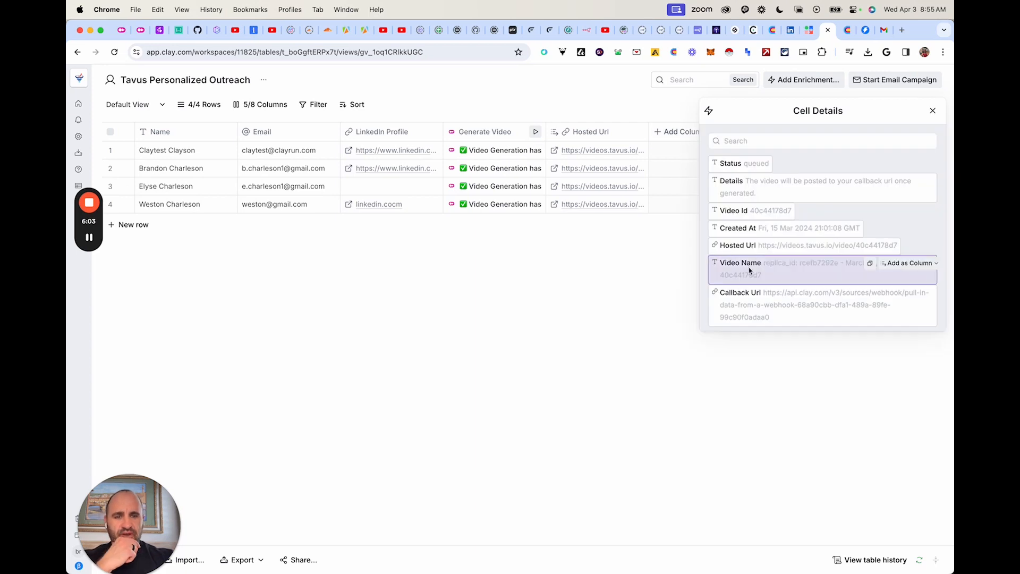
- Switch to the Tavus Webhook Continuation table and duplicate the browser tab
{"action": "left_click", "coordinate": [932, 110]}
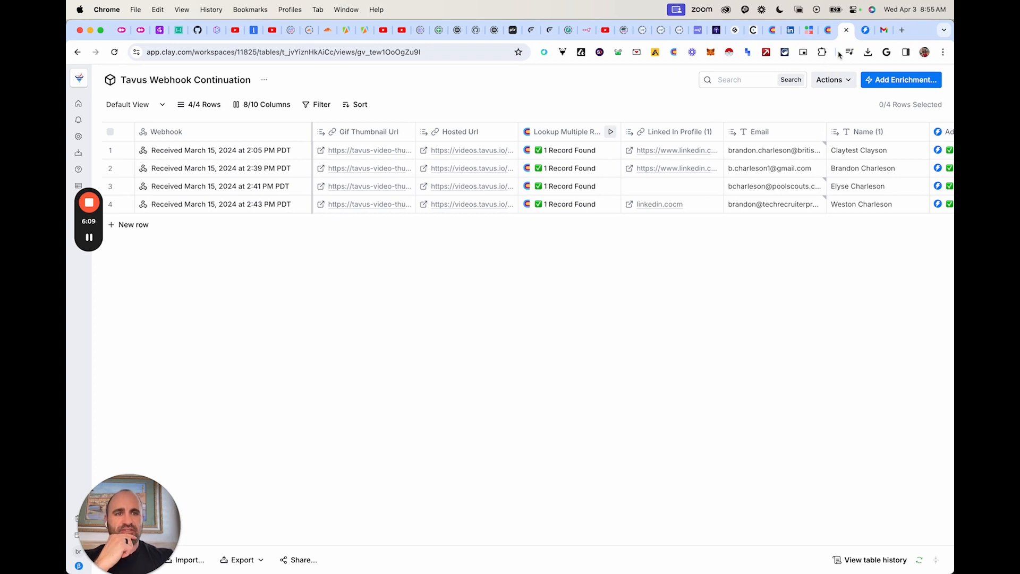
{"action": "right_click", "coordinate": [828, 30]}
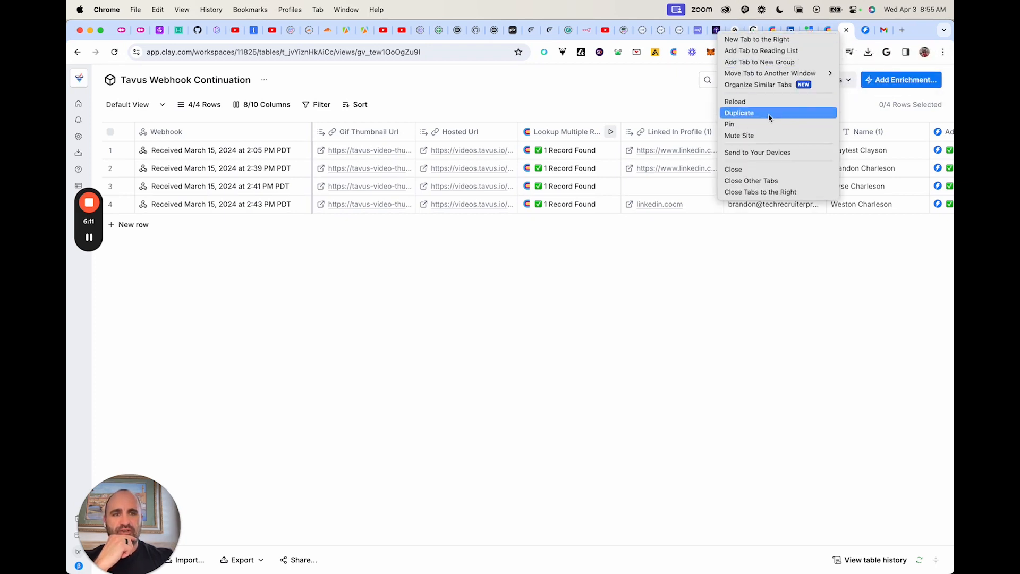
{"action": "left_click", "coordinate": [739, 112]}
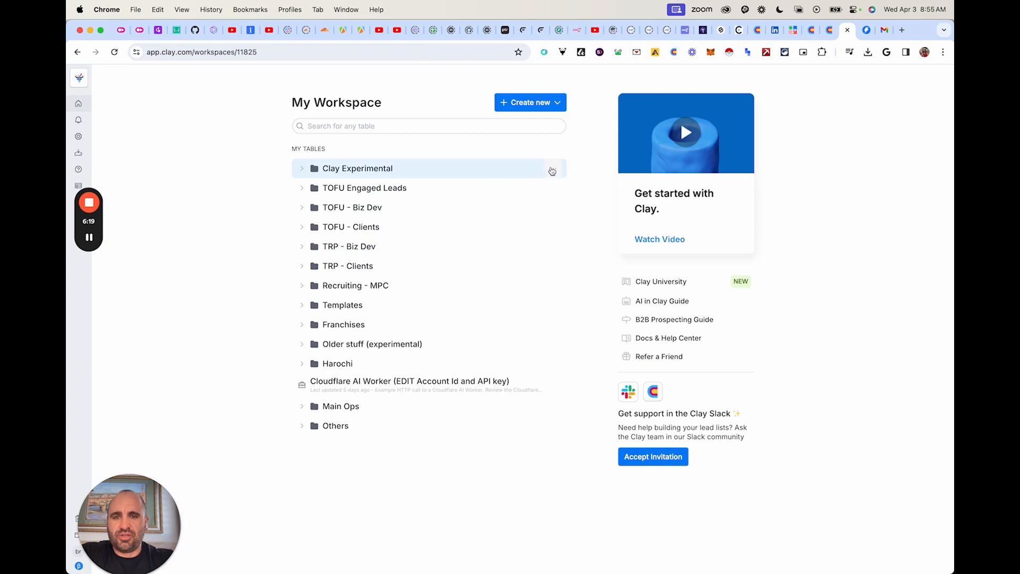
- From the workspace folder, start a new table that pulls in data from a webhook
{"action": "left_click", "coordinate": [551, 171]}
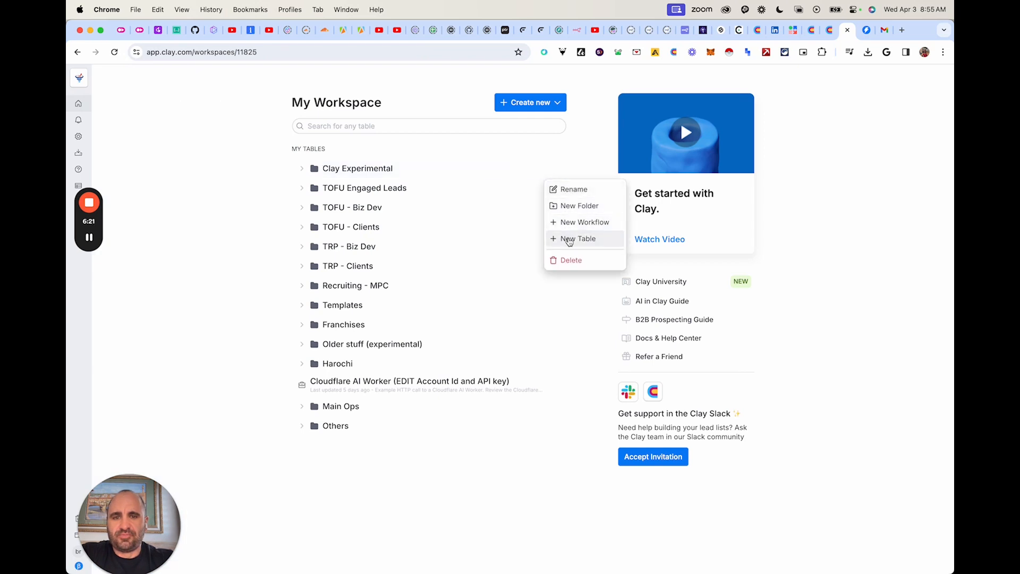
{"action": "left_click", "coordinate": [578, 238]}
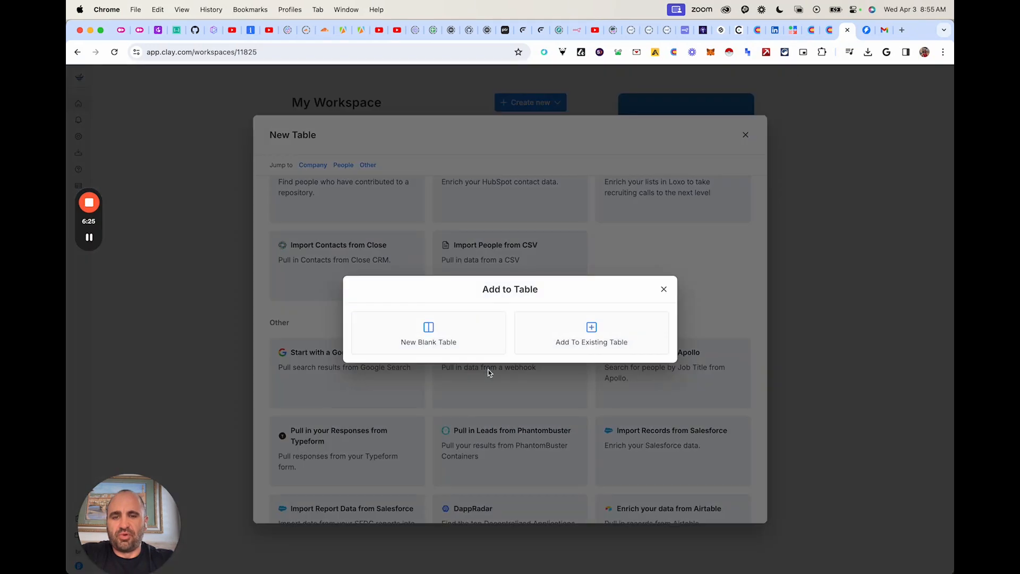
{"action": "left_click", "coordinate": [428, 333]}
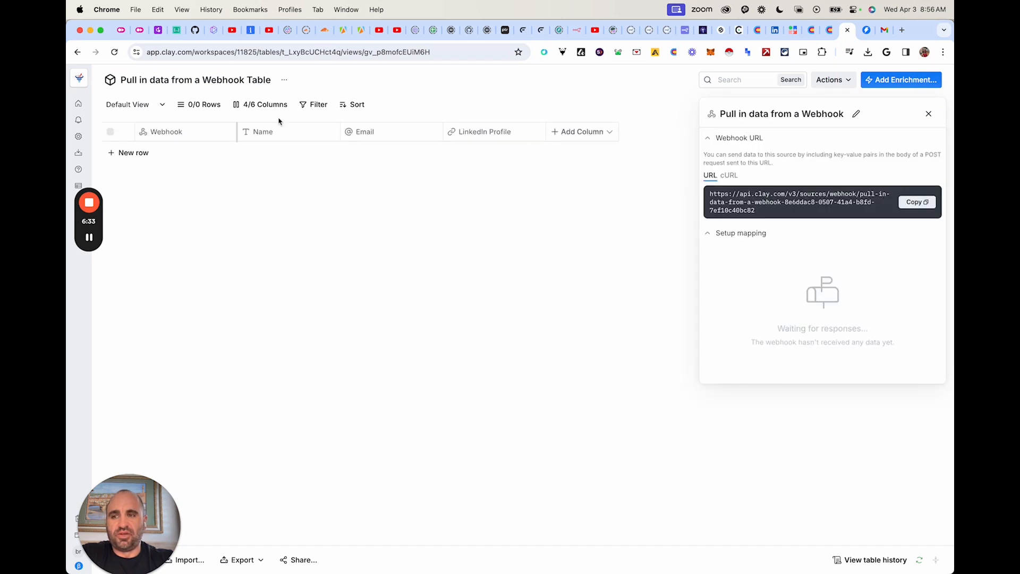
{"action": "mouse_move", "coordinate": [157, 267]}
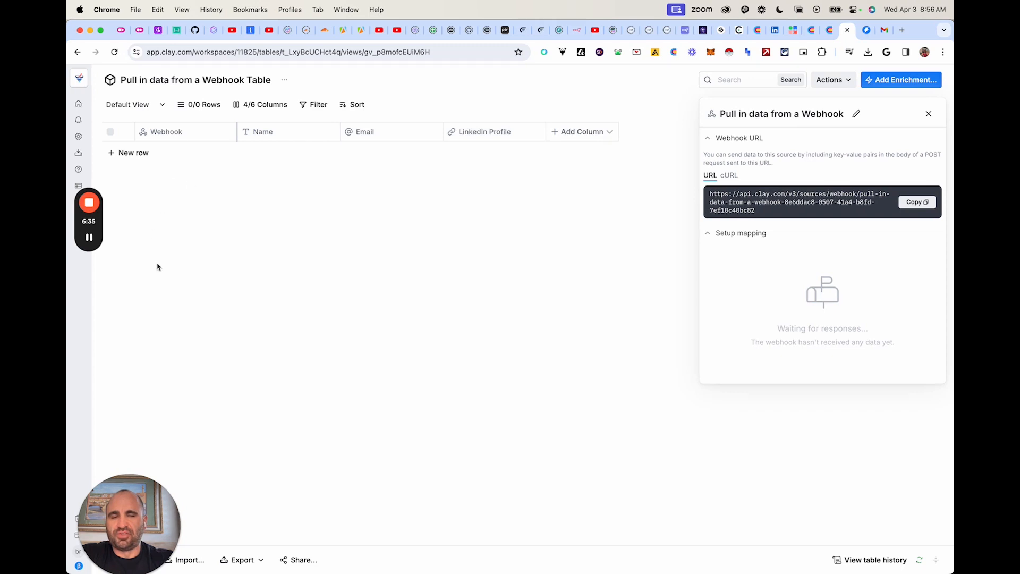
{"action": "mouse_move", "coordinate": [848, 30]}
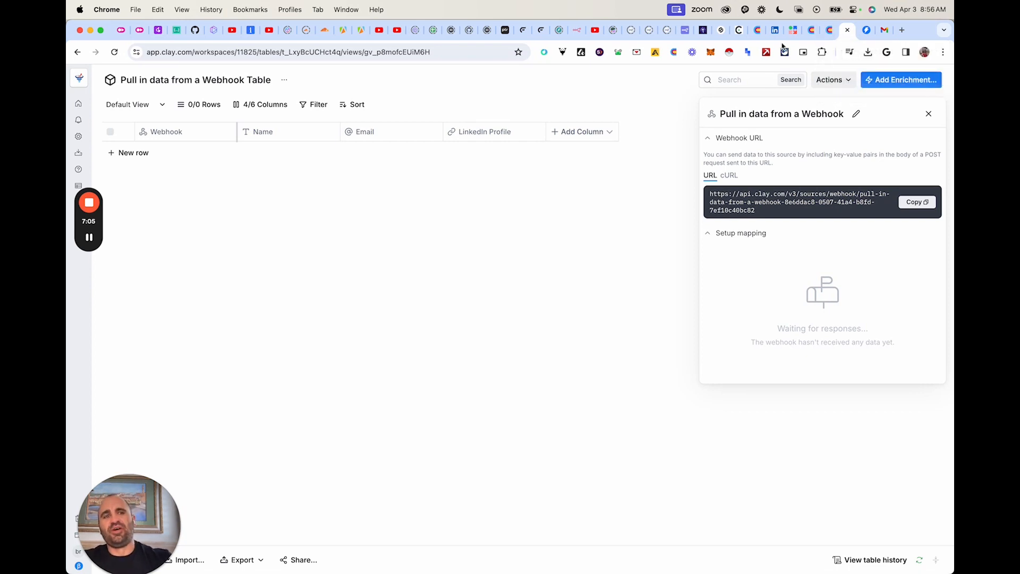
- Return to the Tavus Webhook Continuation table with its four received webhook rows
{"action": "left_click", "coordinate": [928, 114]}
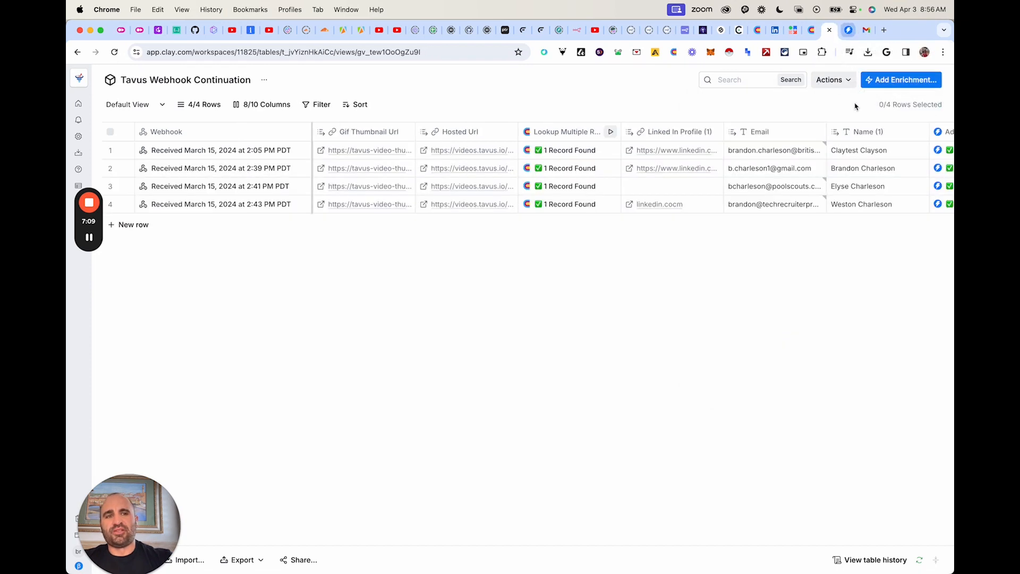
{"action": "mouse_move", "coordinate": [368, 211]}
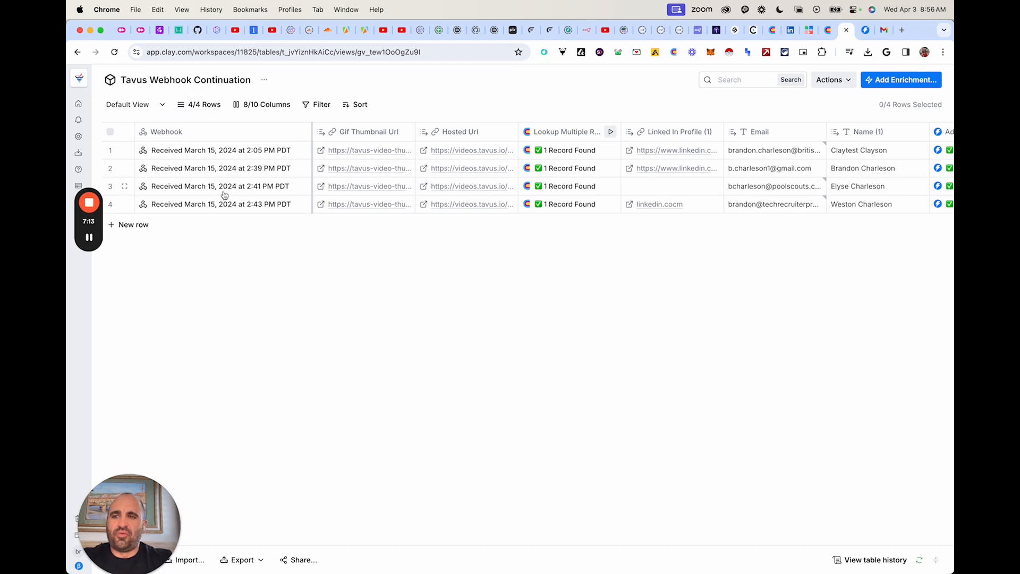
{"action": "mouse_move", "coordinate": [227, 179]}
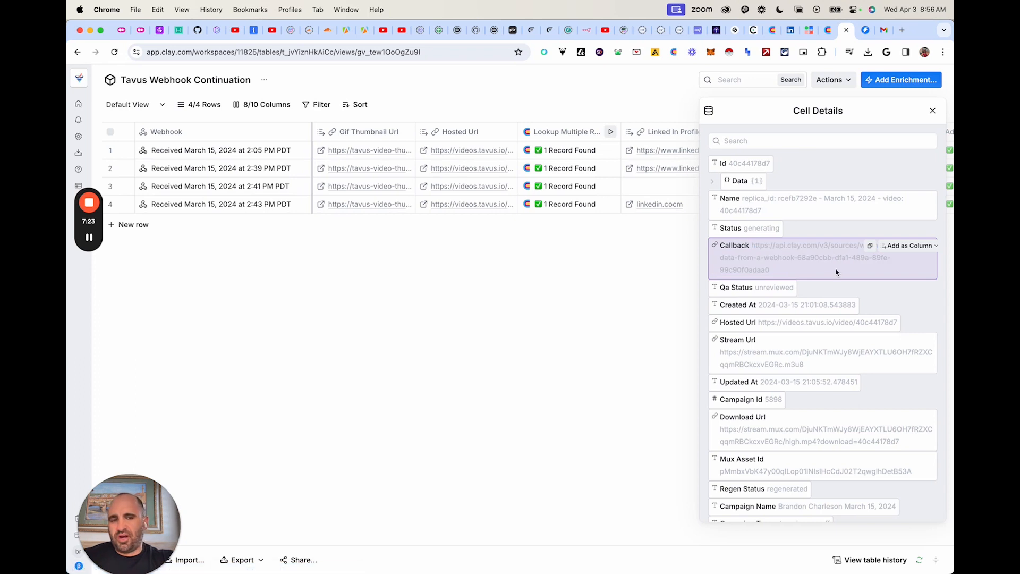
- Review the webhook payload's status, hosted, stream, download and GIF thumbnail URLs, then close details
{"action": "scroll", "scroll_direction": "down", "scroll_amount": 3}
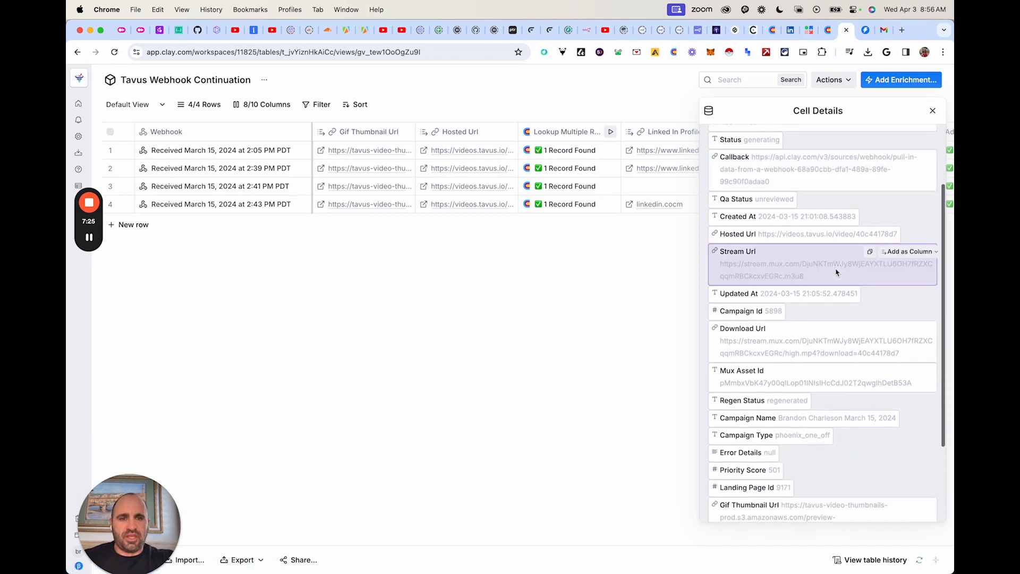
{"action": "scroll", "scroll_direction": "down", "scroll_amount": 3}
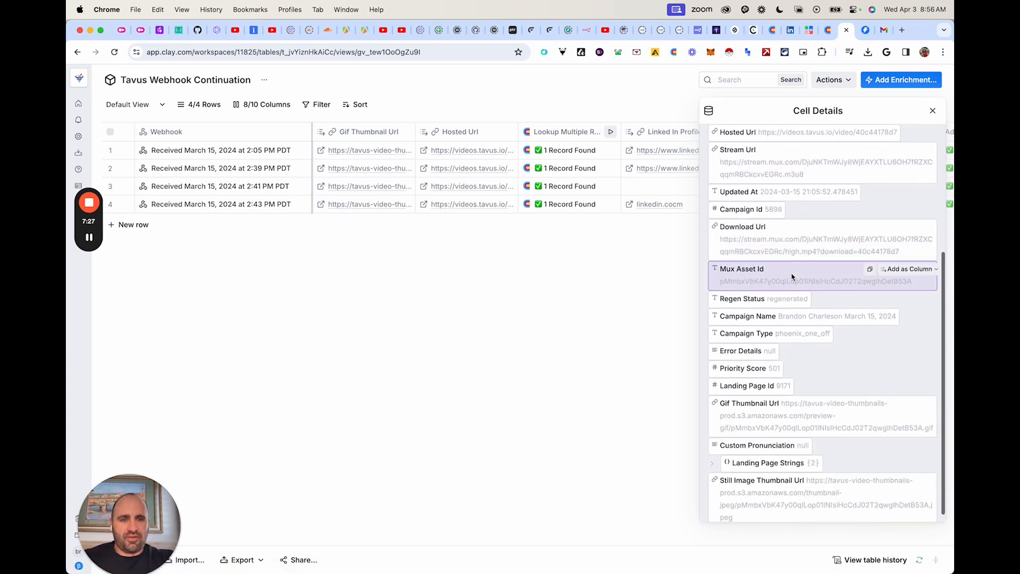
{"action": "mouse_move", "coordinate": [611, 244]}
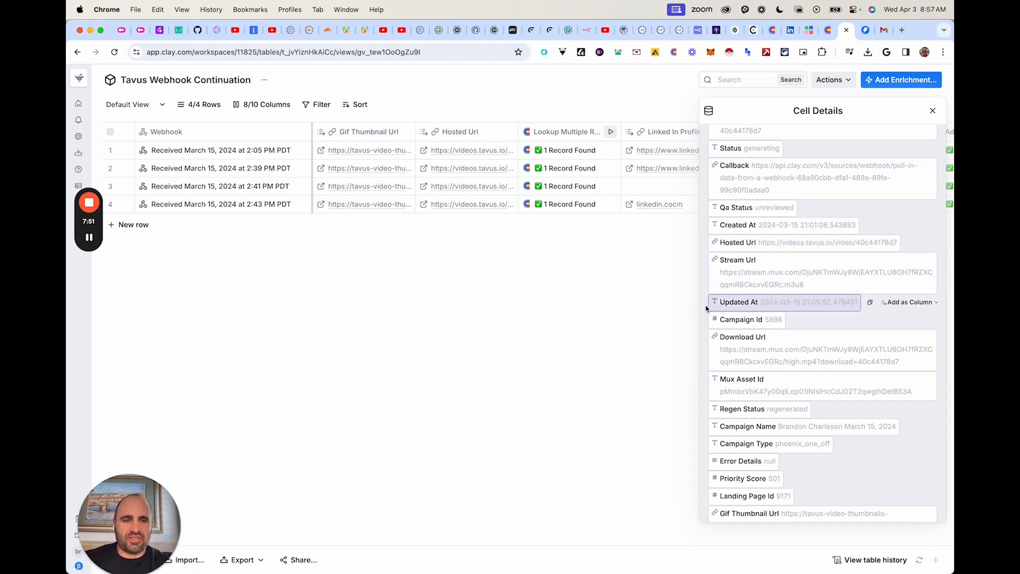
{"action": "scroll", "scroll_direction": "down", "scroll_amount": 3}
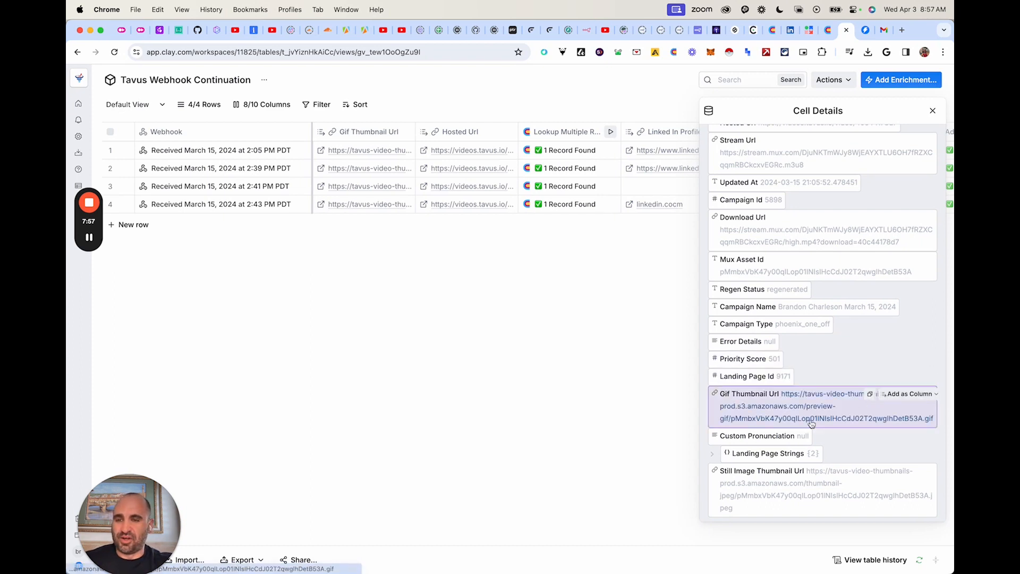
{"action": "mouse_move", "coordinate": [788, 420]}
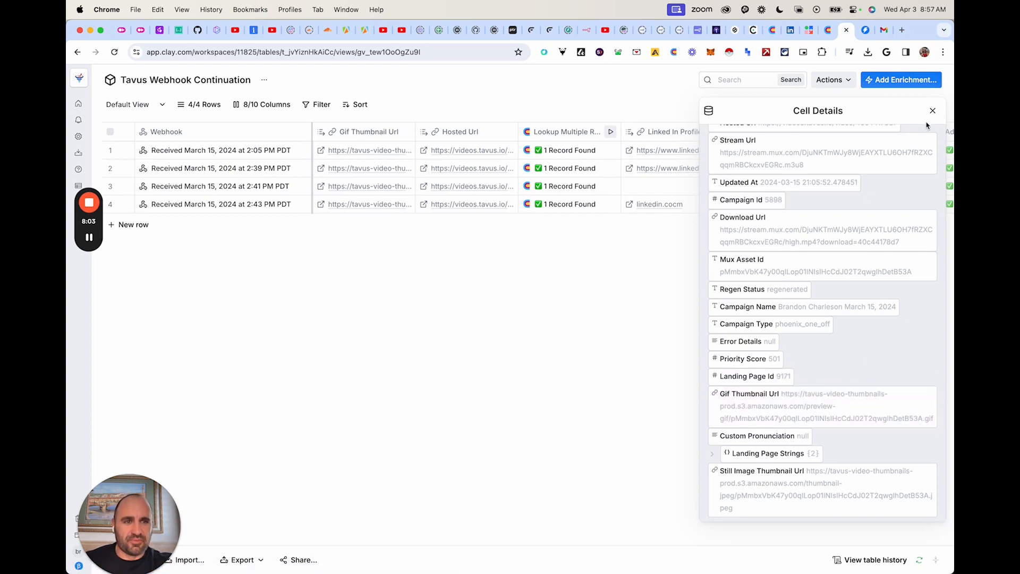
{"action": "left_click", "coordinate": [932, 110]}
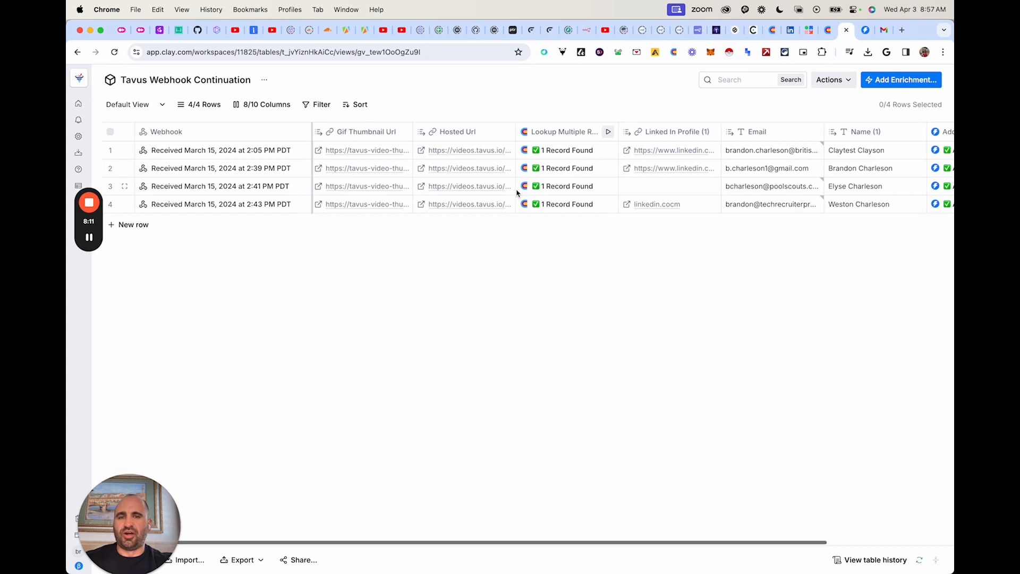
- Show the Add Enrichment catalogue for the Tavus Webhook Continuation table
{"action": "scroll", "scroll_direction": "right", "scroll_amount": 3}
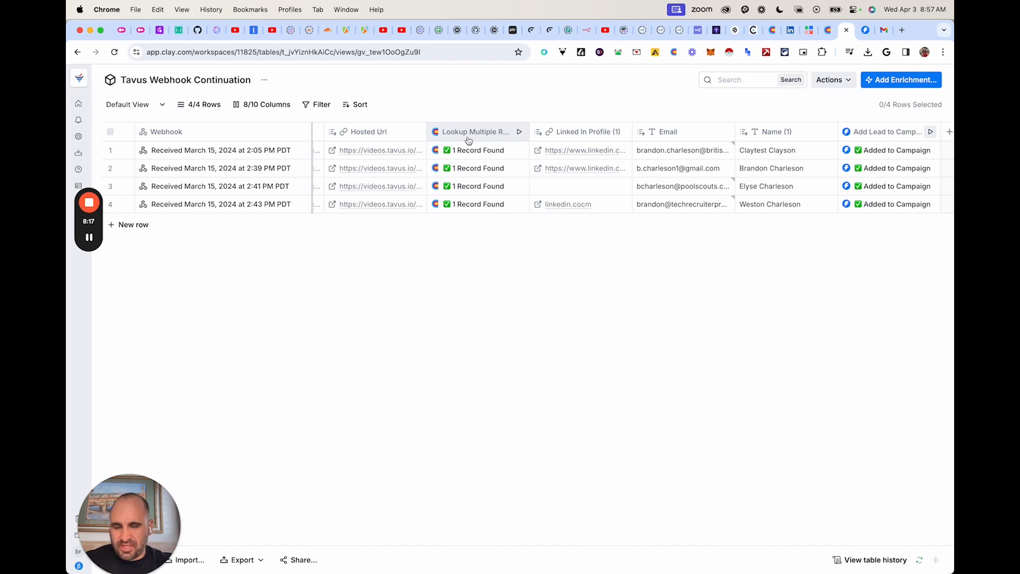
{"action": "mouse_move", "coordinate": [791, 100]}
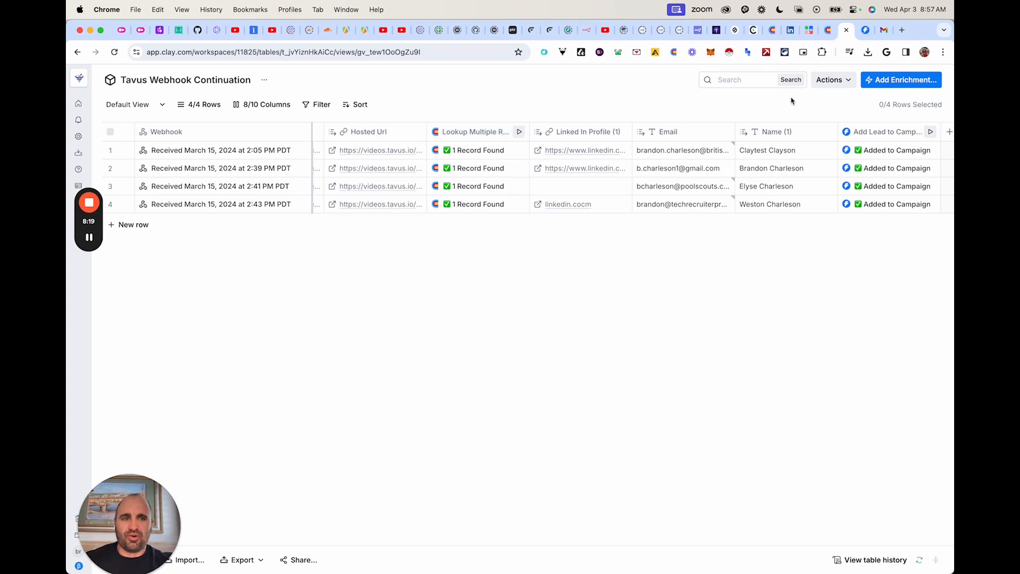
{"action": "left_click", "coordinate": [901, 79]}
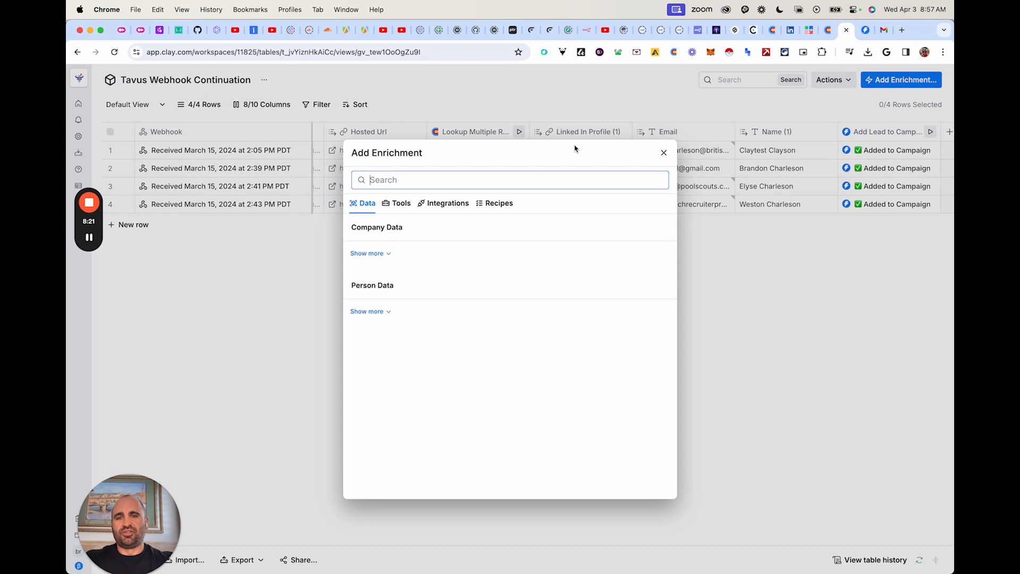
- Search enrichments for 'look up', browse the Lookup integrations, and close without adding any
{"action": "type", "text": "lo"}
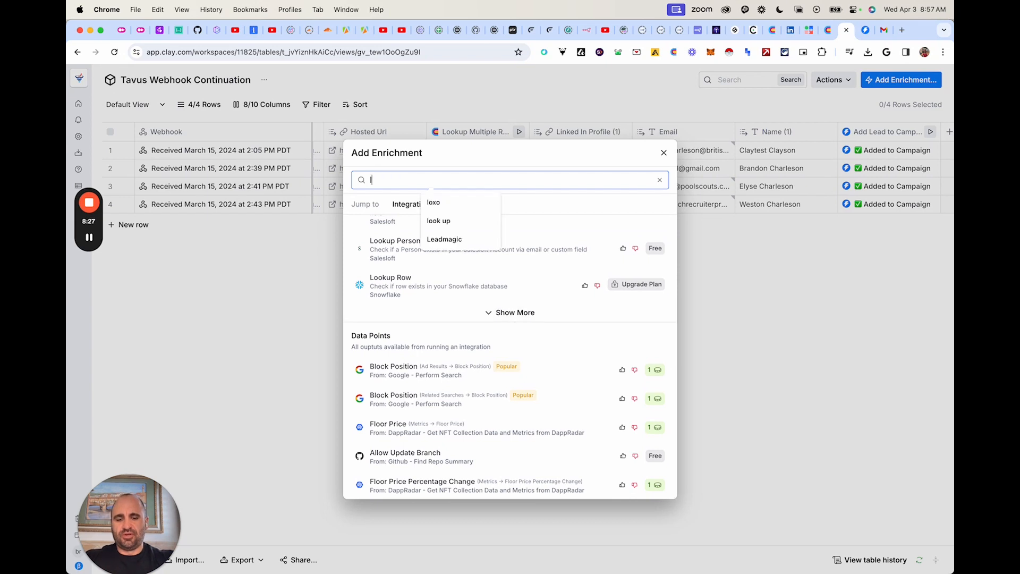
{"action": "type", "text": "look up"}
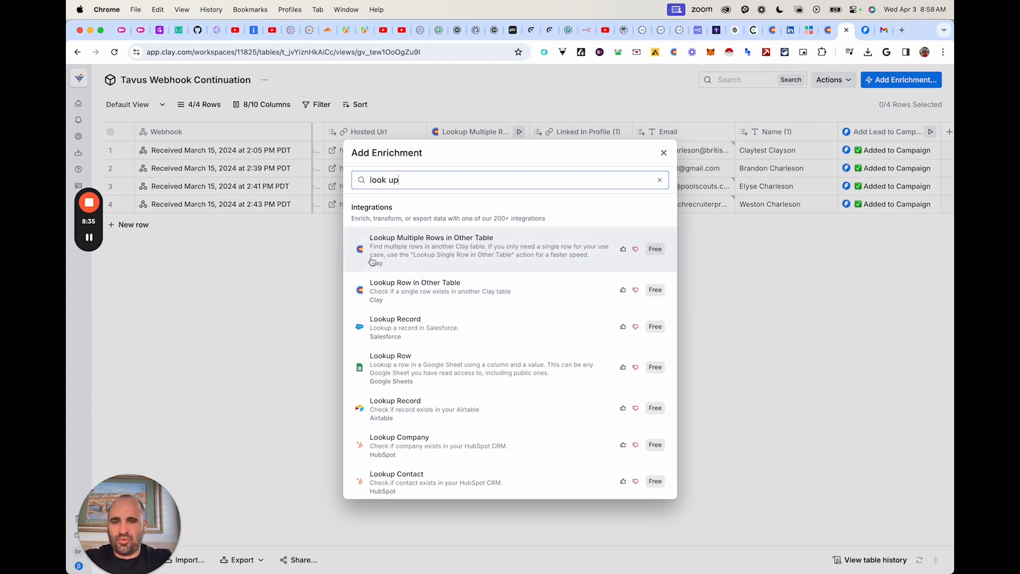
{"action": "mouse_move", "coordinate": [430, 296]}
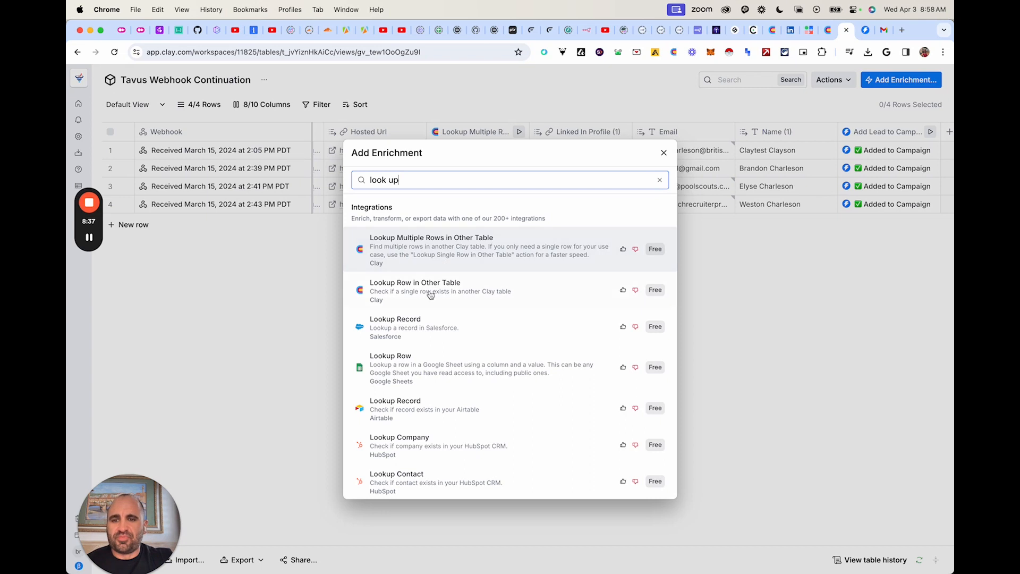
{"action": "mouse_move", "coordinate": [437, 297]}
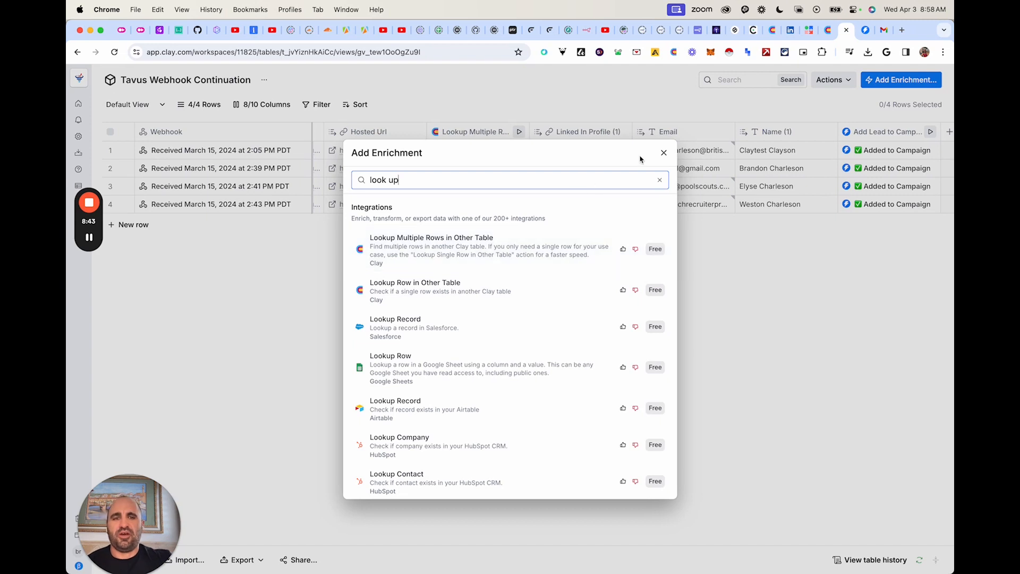
{"action": "left_click", "coordinate": [663, 153]}
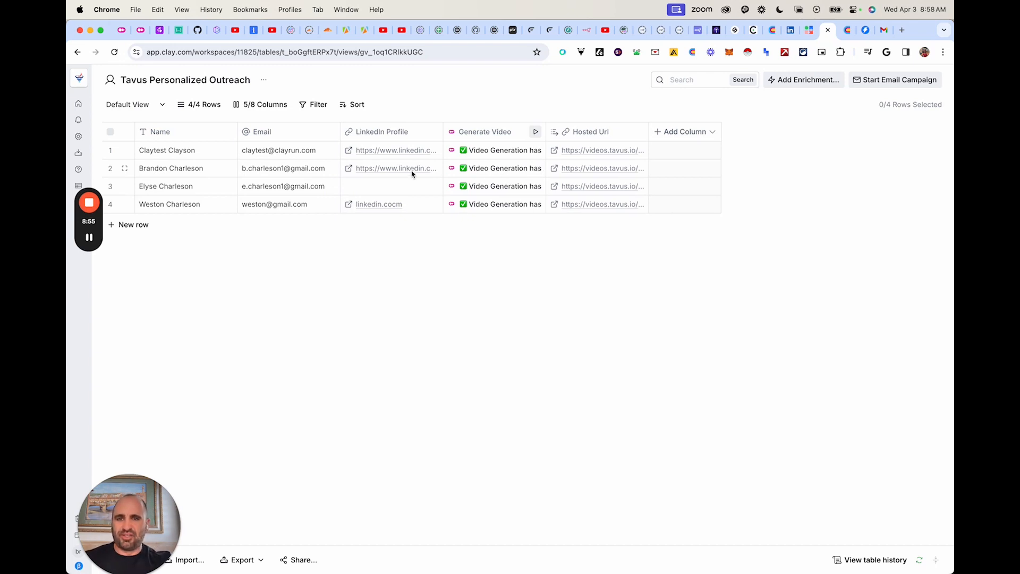
{"action": "mouse_move", "coordinate": [500, 199]}
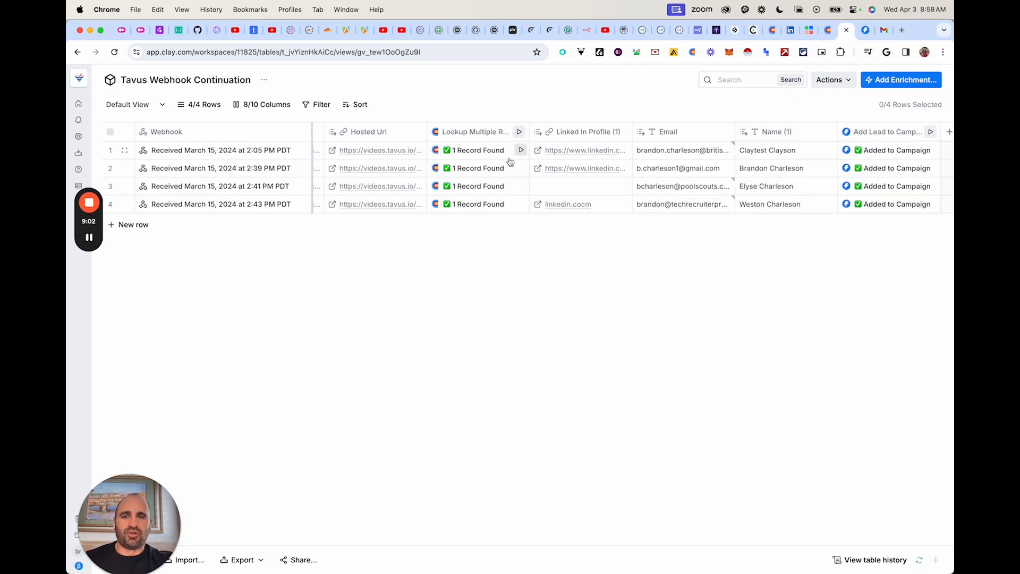
{"action": "left_click", "coordinate": [476, 150]}
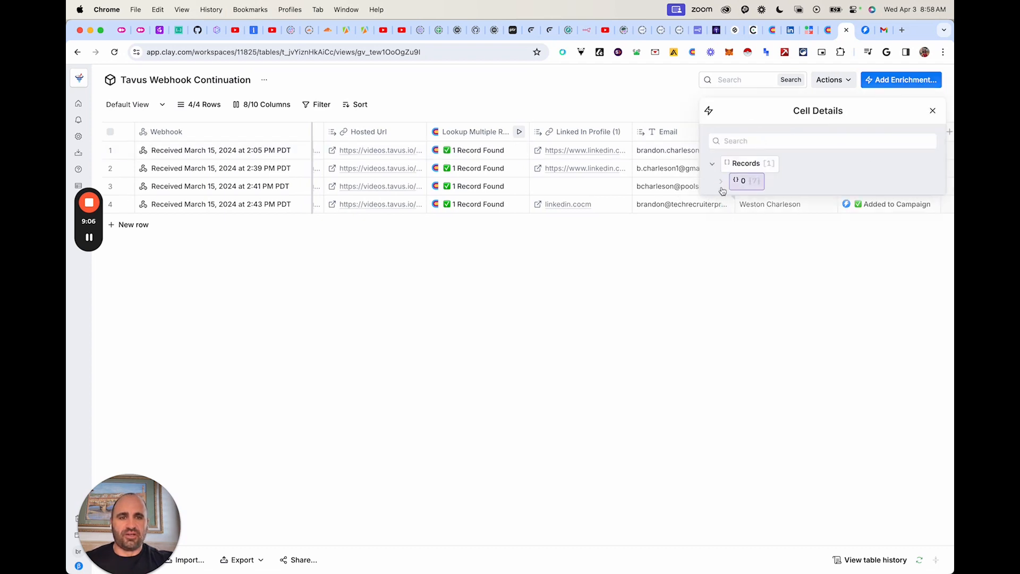
{"action": "left_click", "coordinate": [721, 181]}
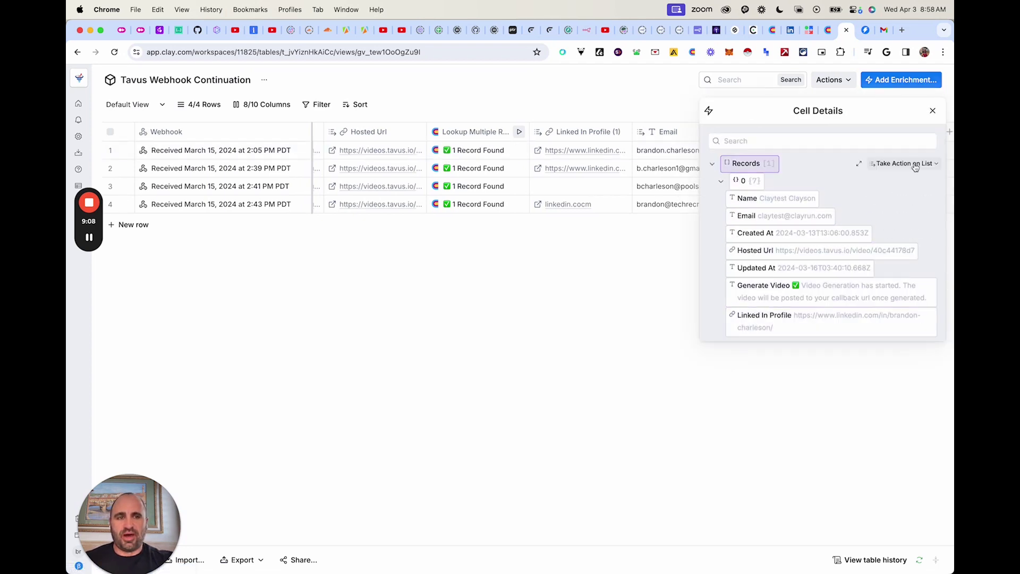
{"action": "left_click", "coordinate": [932, 111]}
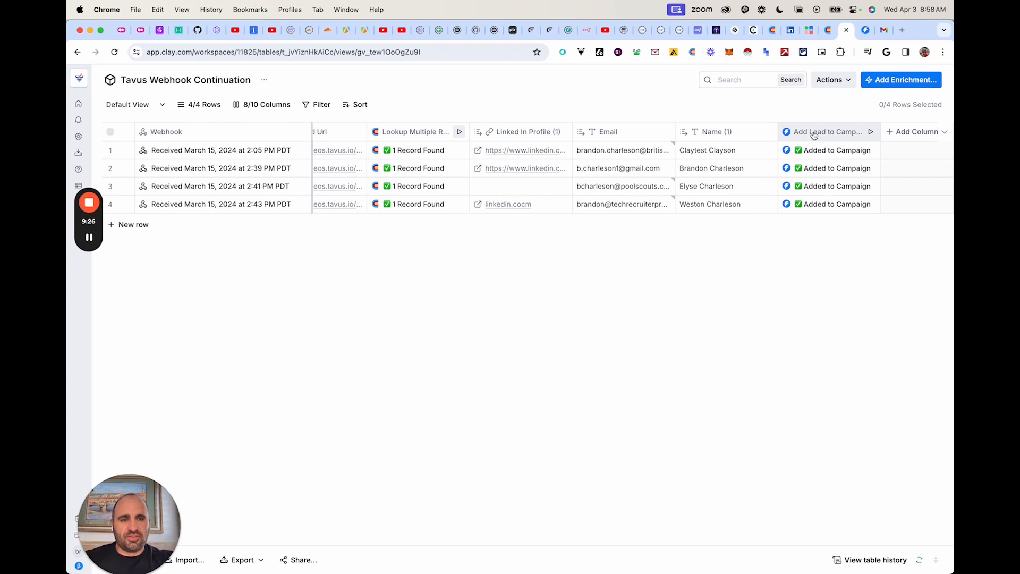
{"action": "mouse_move", "coordinate": [553, 325]}
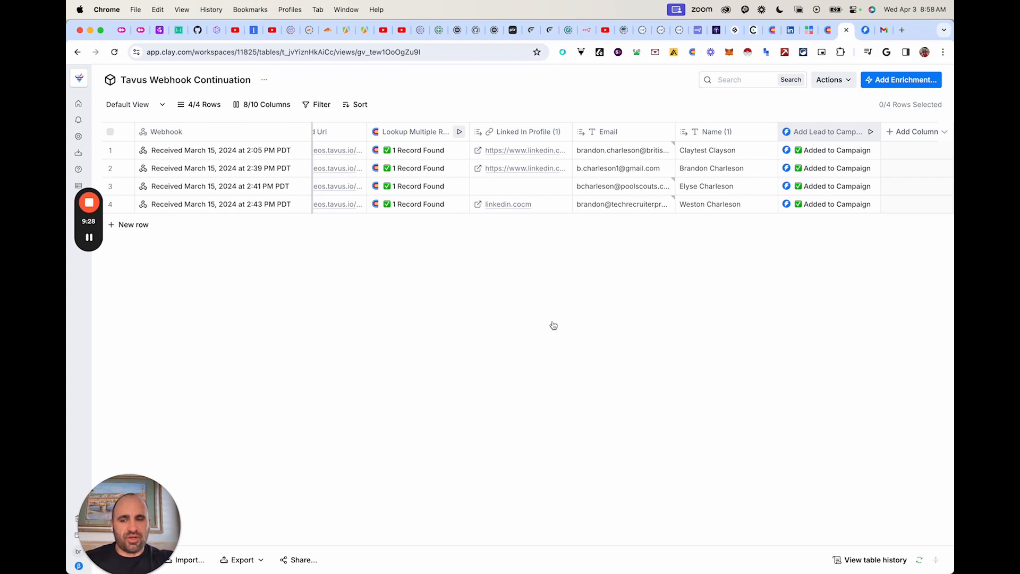
- Verify Add Lead to Campaign maps Hosted Url to video and Gif Thumbnail Url to videogif
{"action": "left_click", "coordinate": [823, 131]}
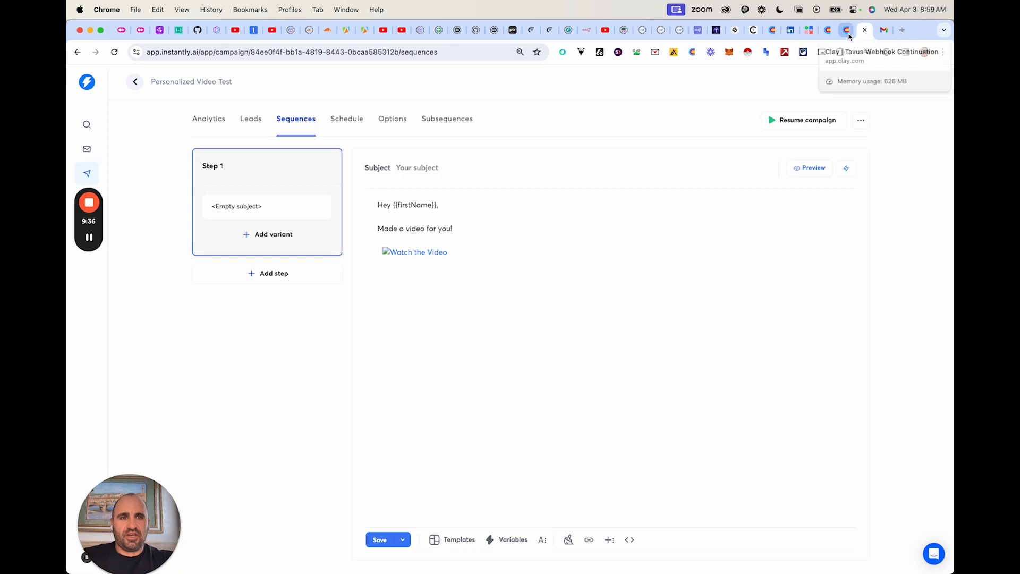
{"action": "left_click", "coordinate": [846, 29]}
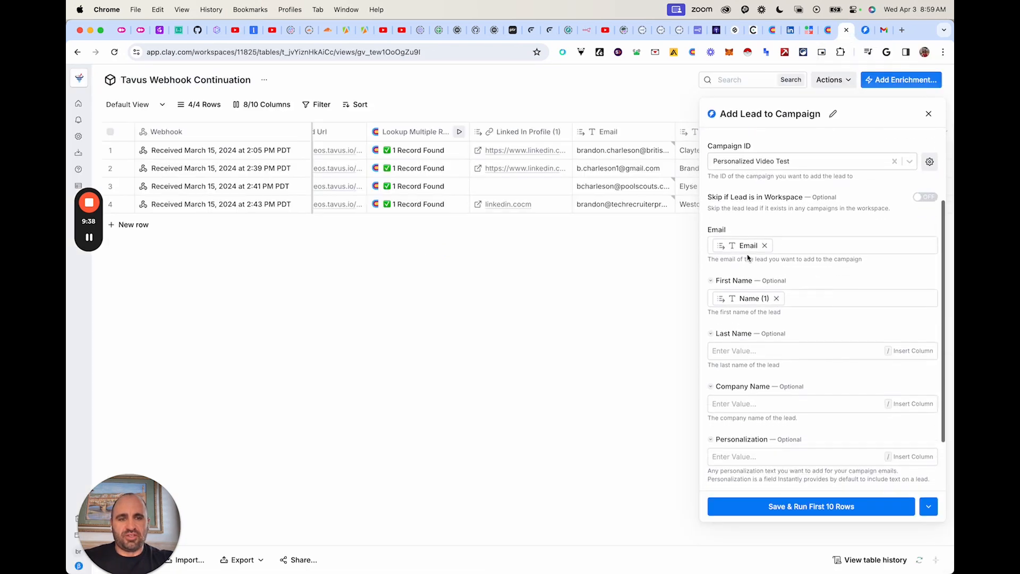
{"action": "scroll", "scroll_direction": "down", "scroll_amount": 3}
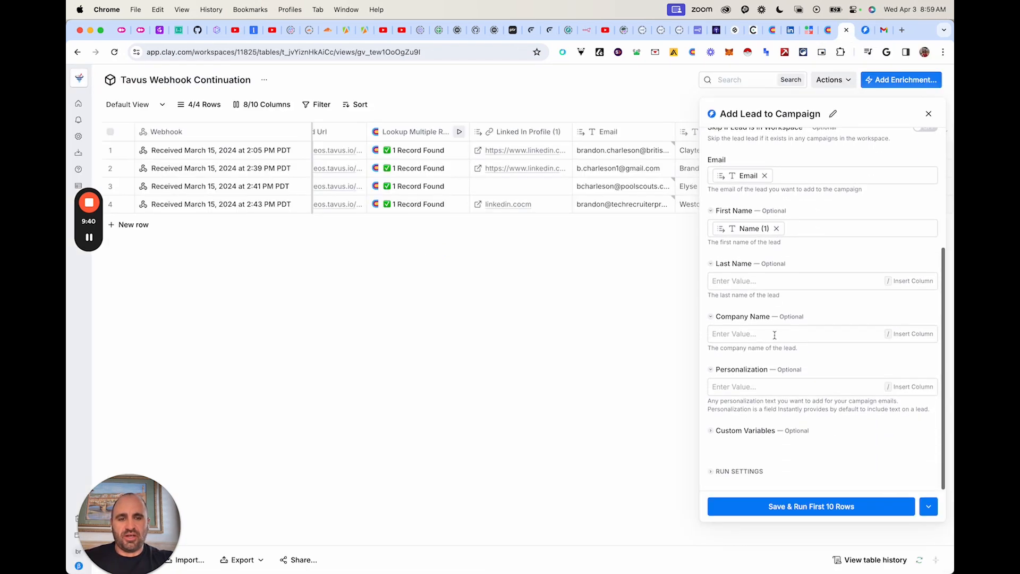
{"action": "scroll", "scroll_direction": "down", "scroll_amount": 3}
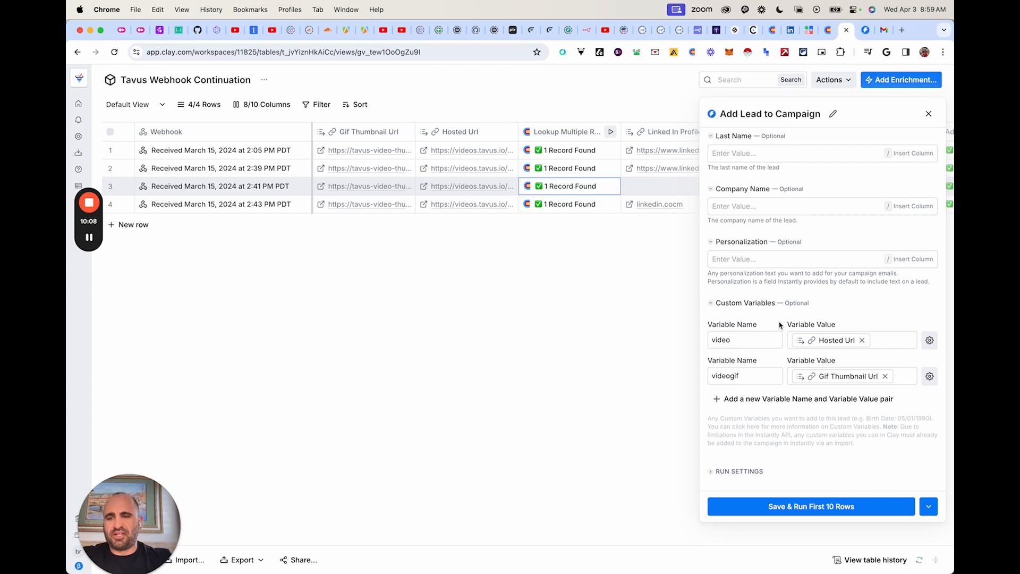
{"action": "mouse_move", "coordinate": [791, 354]}
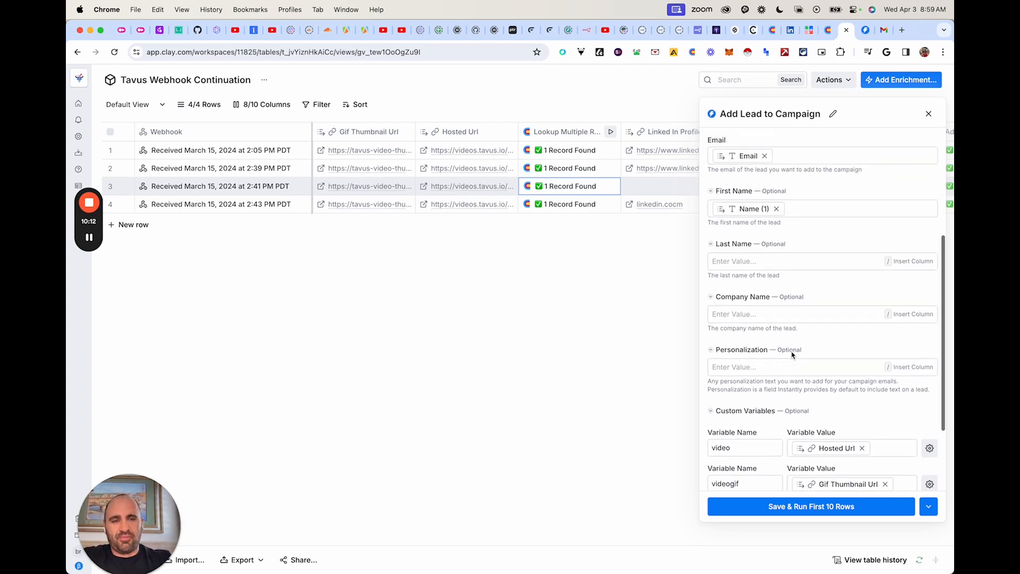
{"action": "scroll", "scroll_direction": "down", "scroll_amount": 3}
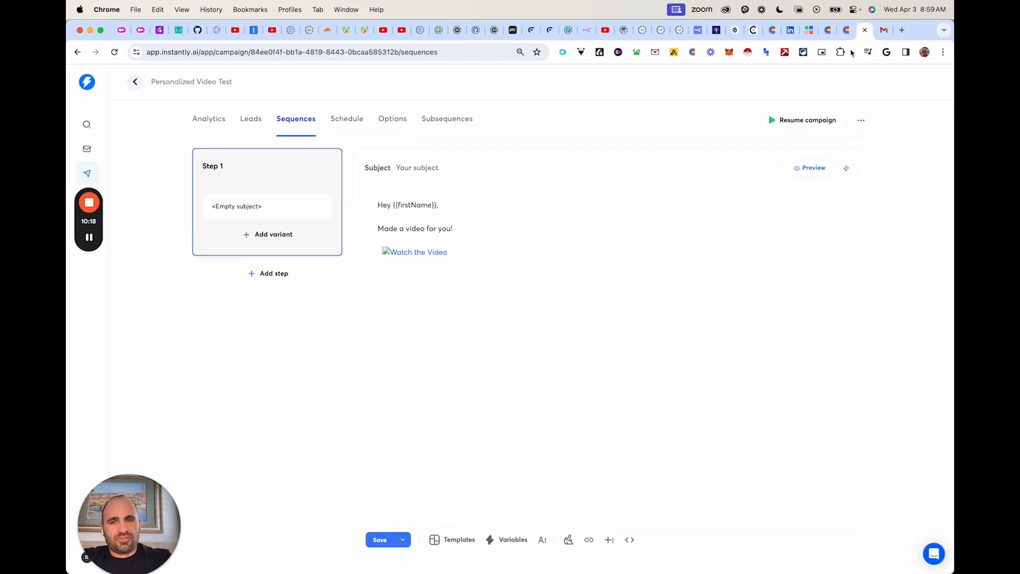
- View the Personalized Video Test campaign's leads and their video variables
{"action": "left_click", "coordinate": [251, 119]}
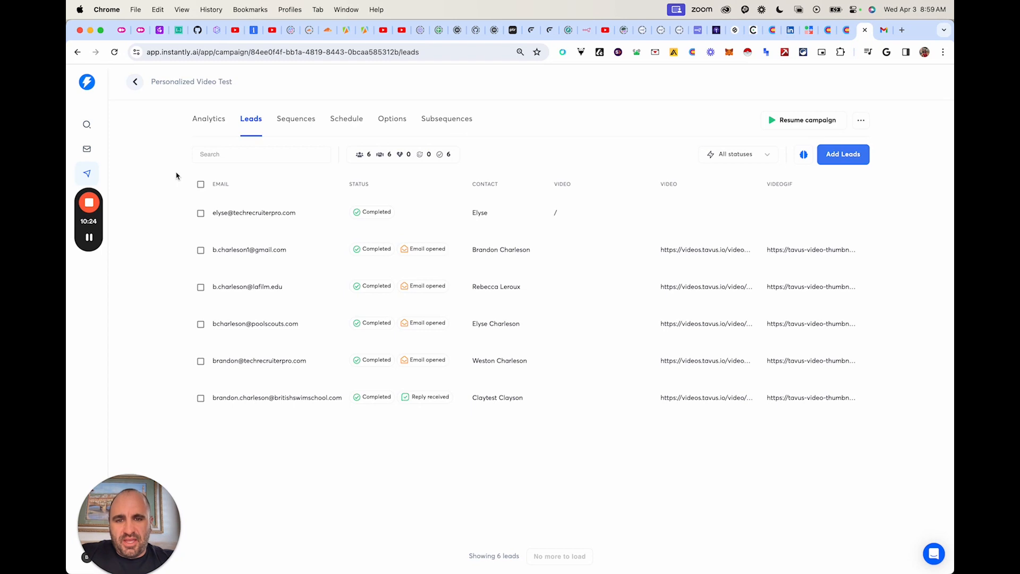
{"action": "mouse_move", "coordinate": [170, 156]}
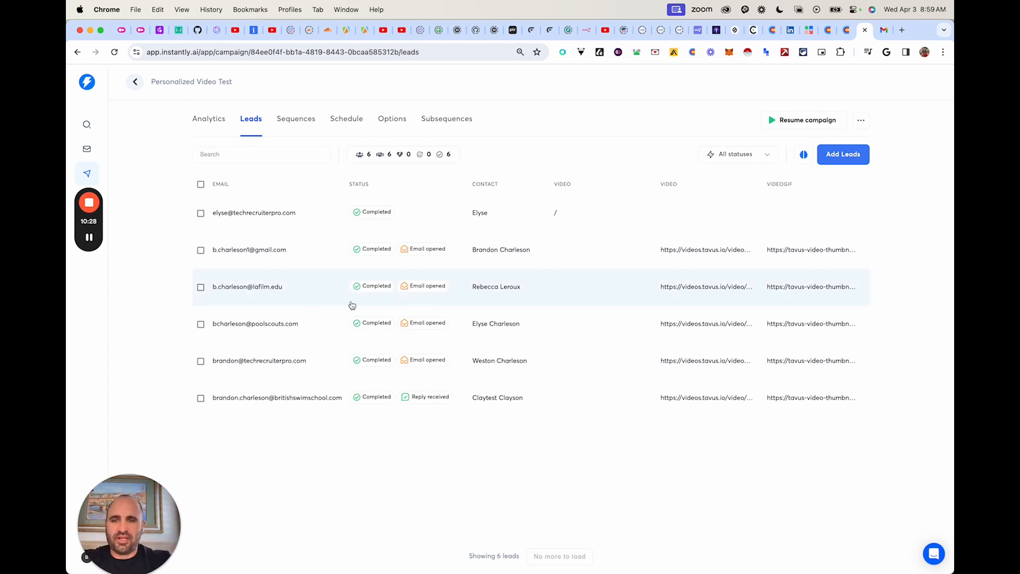
{"action": "mouse_move", "coordinate": [434, 223]}
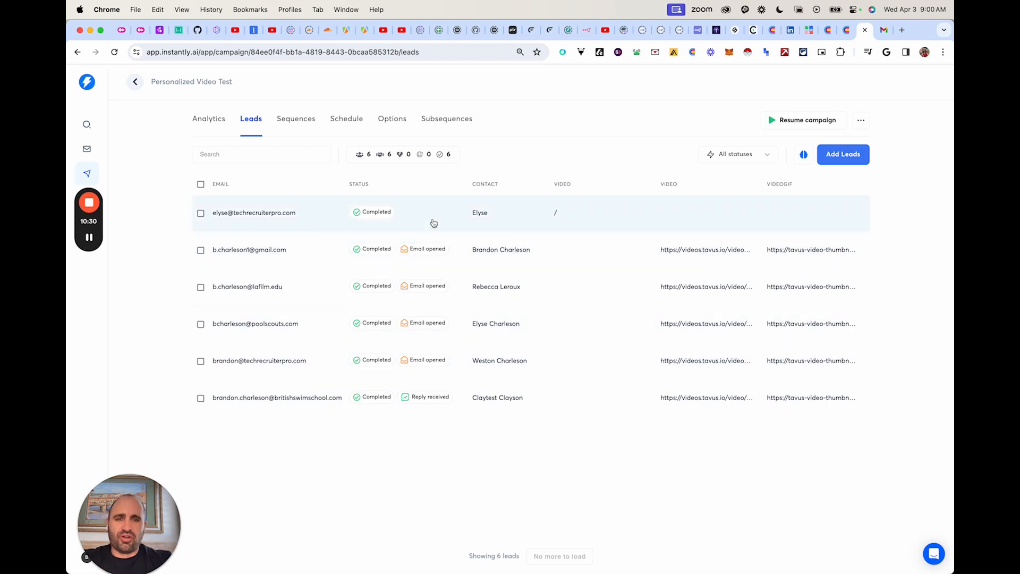
{"action": "left_click", "coordinate": [844, 154]}
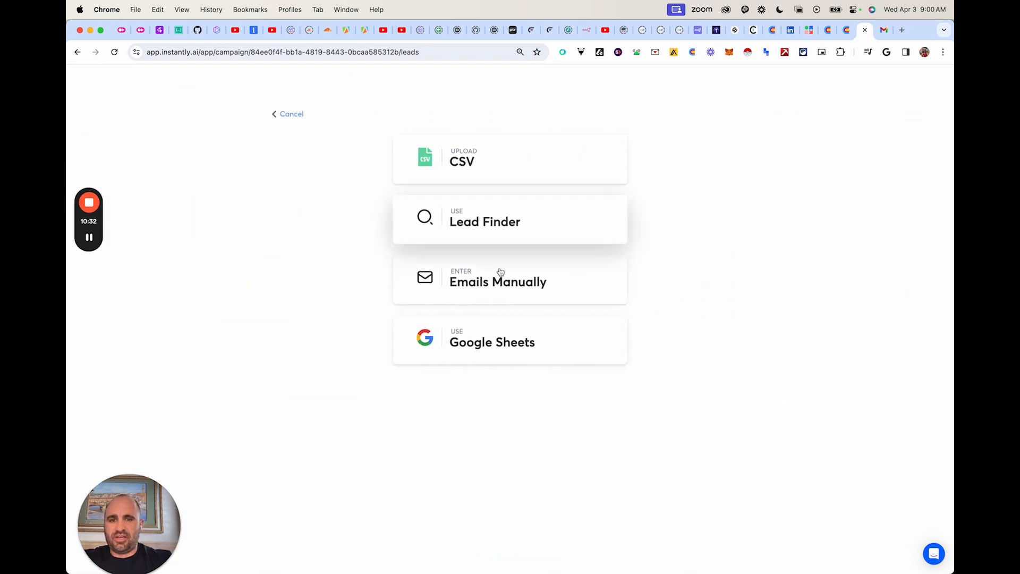
{"action": "left_click", "coordinate": [499, 281]}
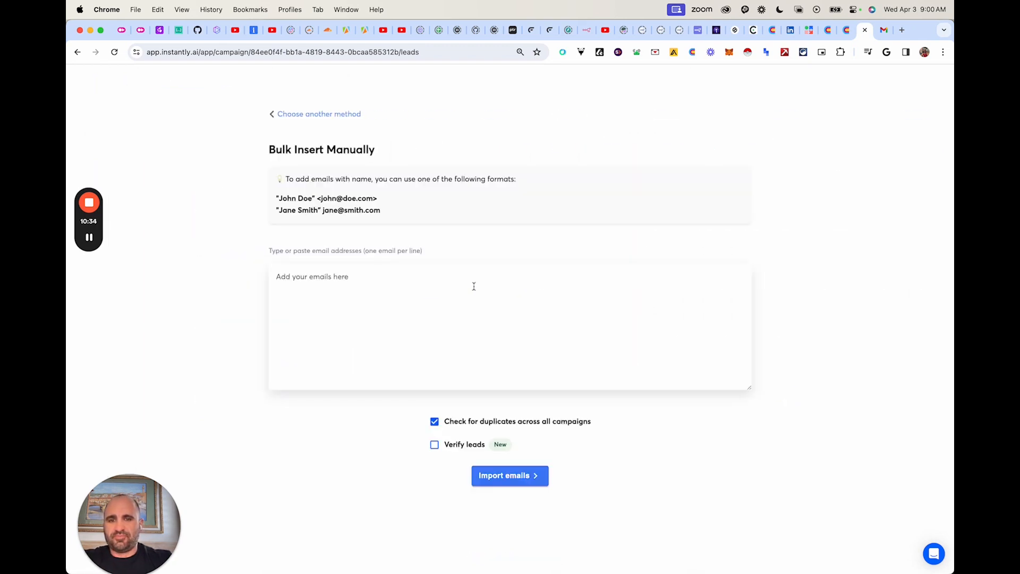
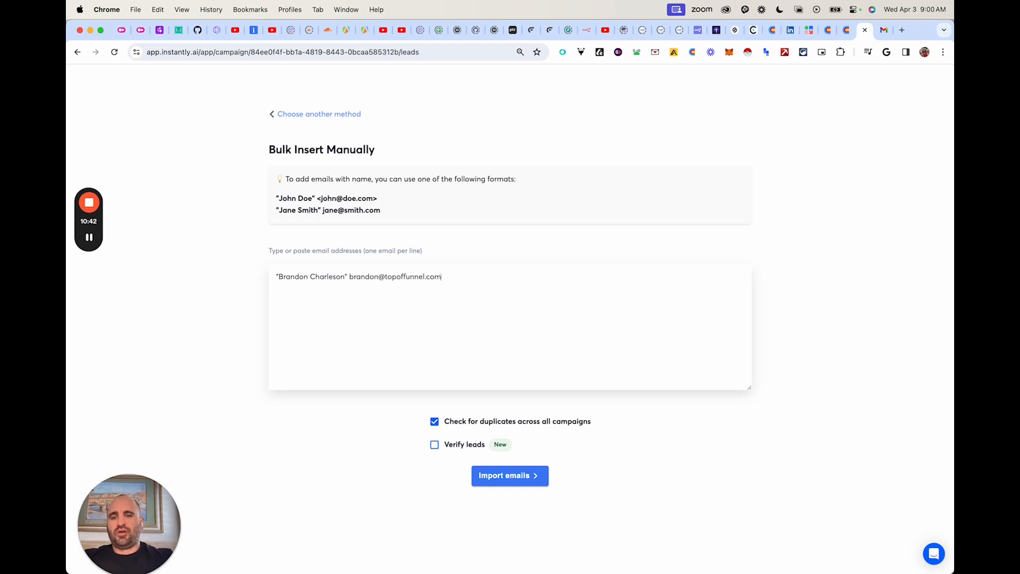
{"action": "left_click", "coordinate": [510, 475]}
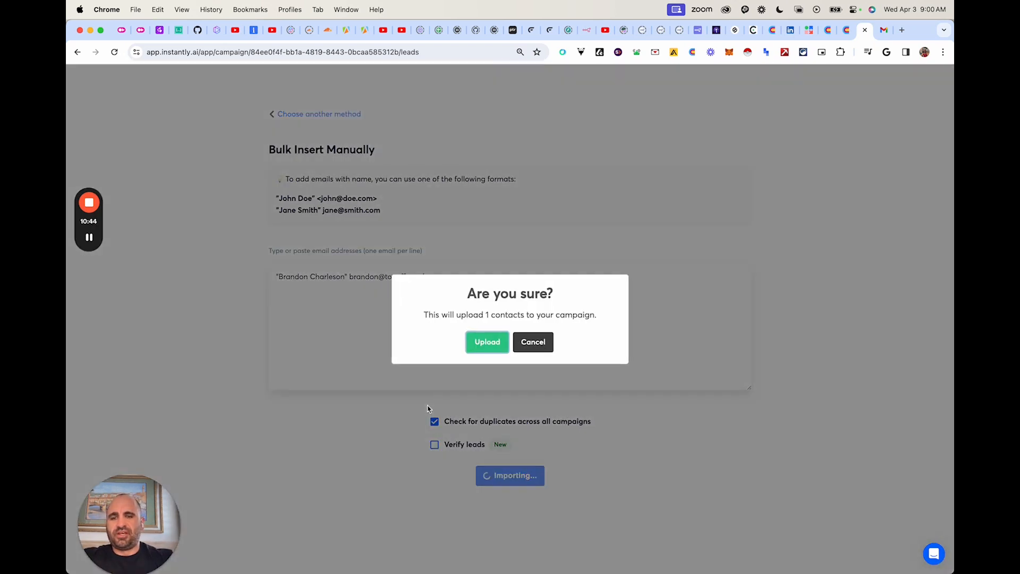
{"action": "left_click", "coordinate": [486, 342]}
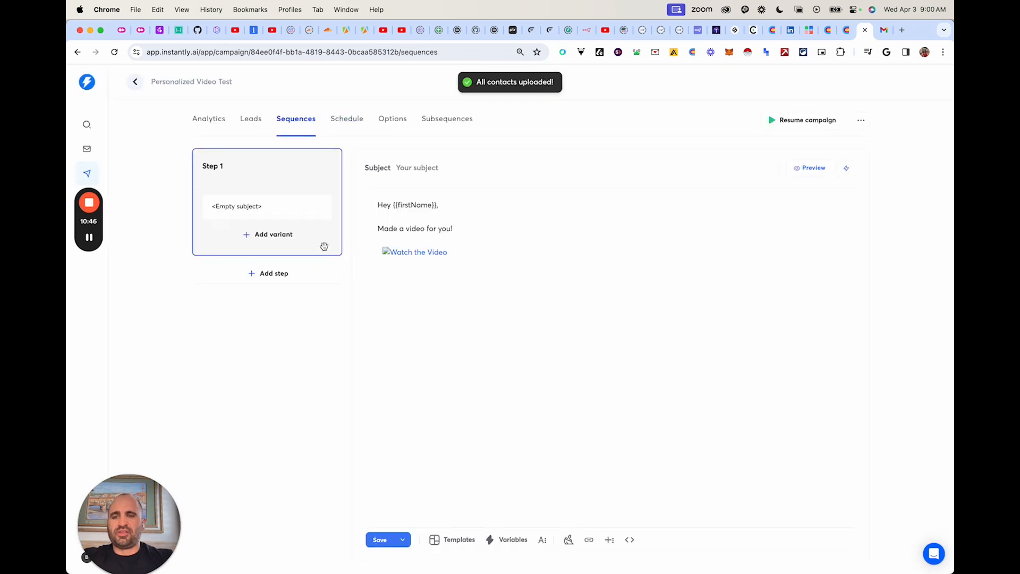
{"action": "left_click", "coordinate": [251, 119]}
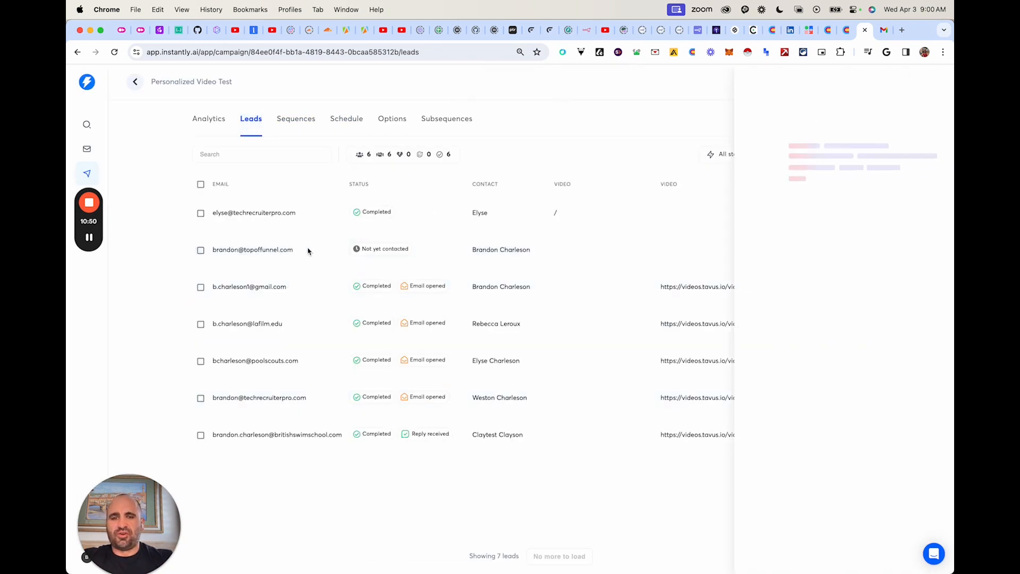
{"action": "left_click", "coordinate": [273, 250]}
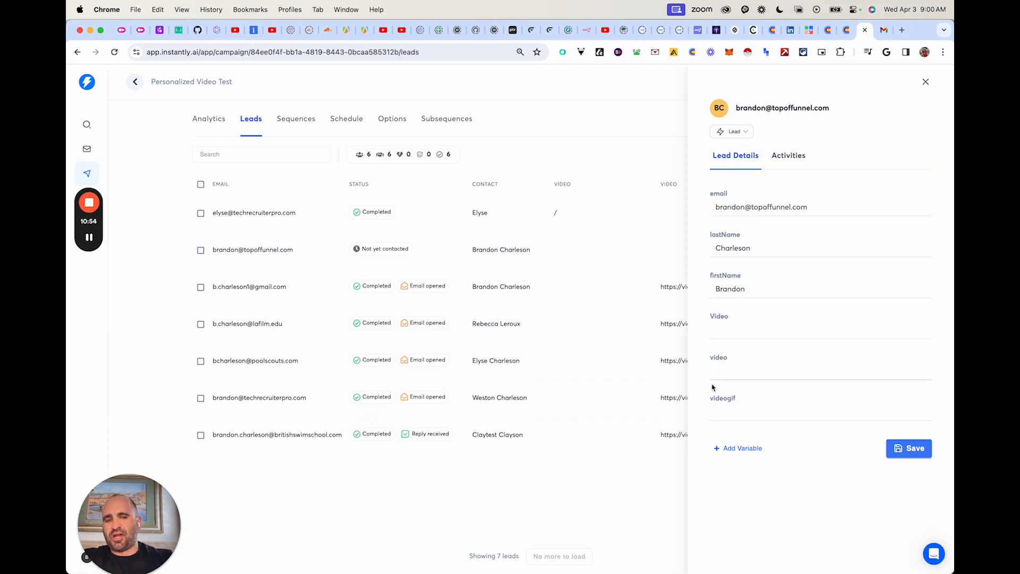
{"action": "left_click", "coordinate": [738, 447]}
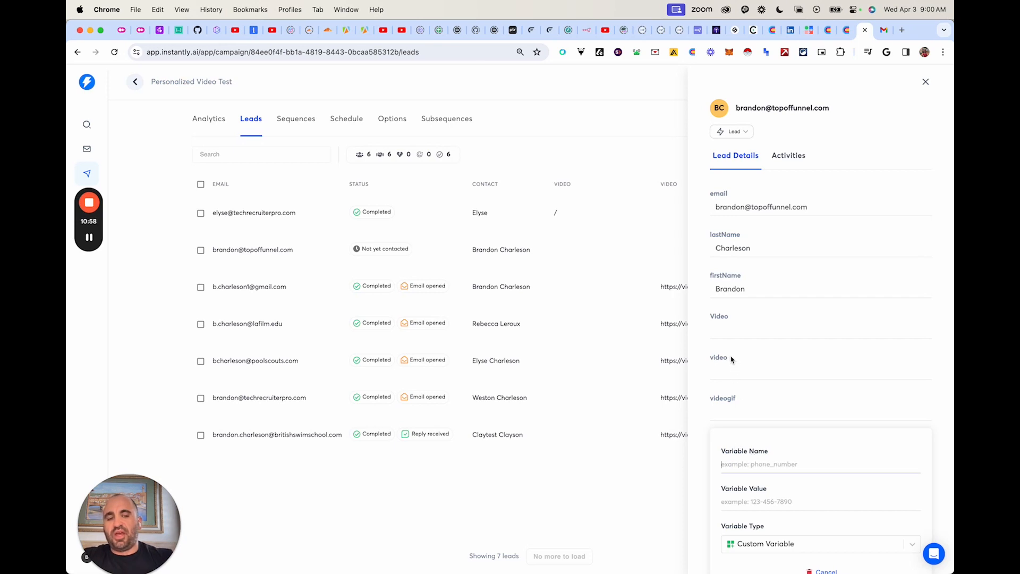
{"action": "double_click", "coordinate": [718, 357]}
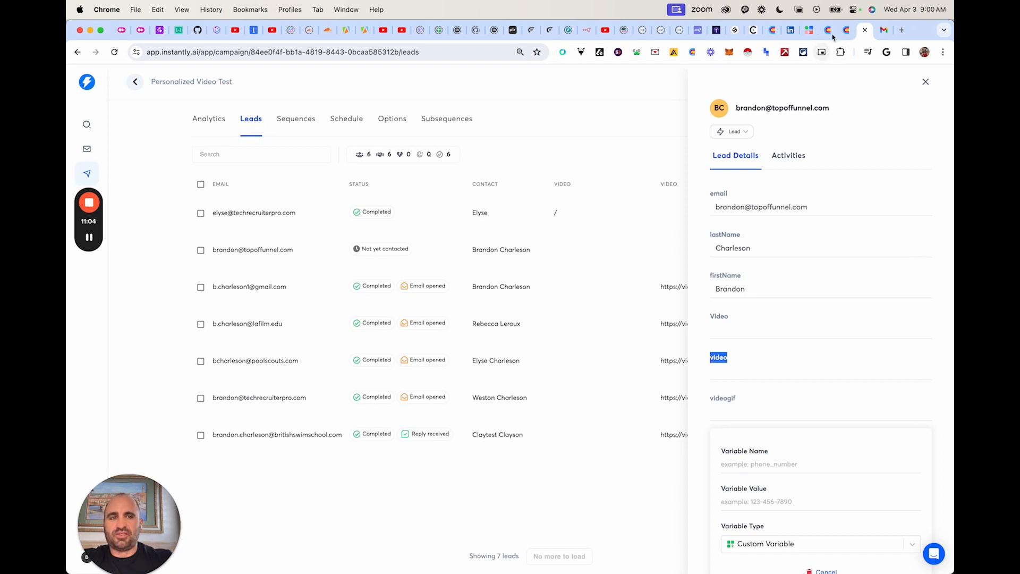
- Glance at the Clay Tavus Webhook Continuation table, then close the lead details panel
{"action": "left_click", "coordinate": [831, 30]}
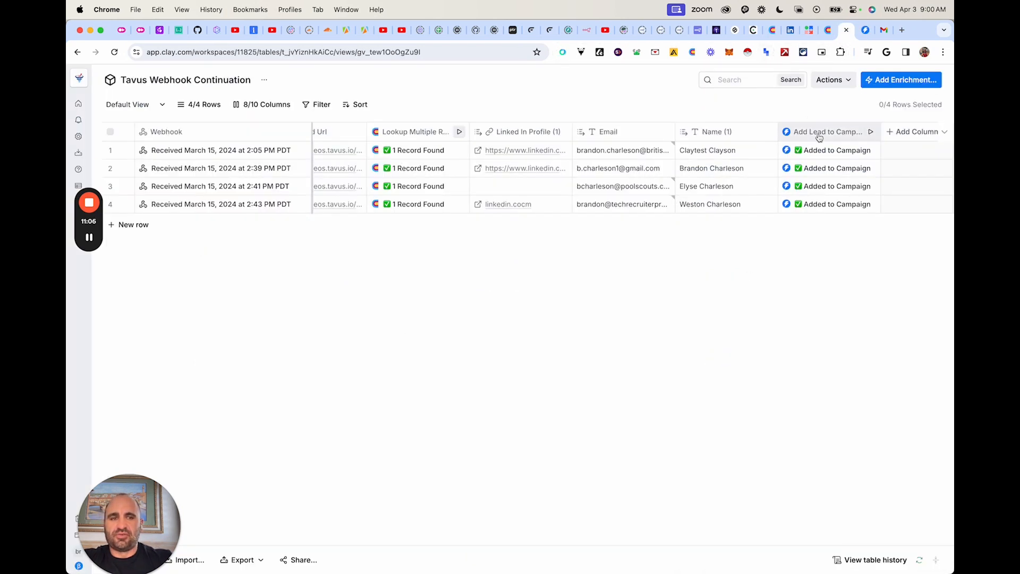
{"action": "left_click", "coordinate": [822, 131]}
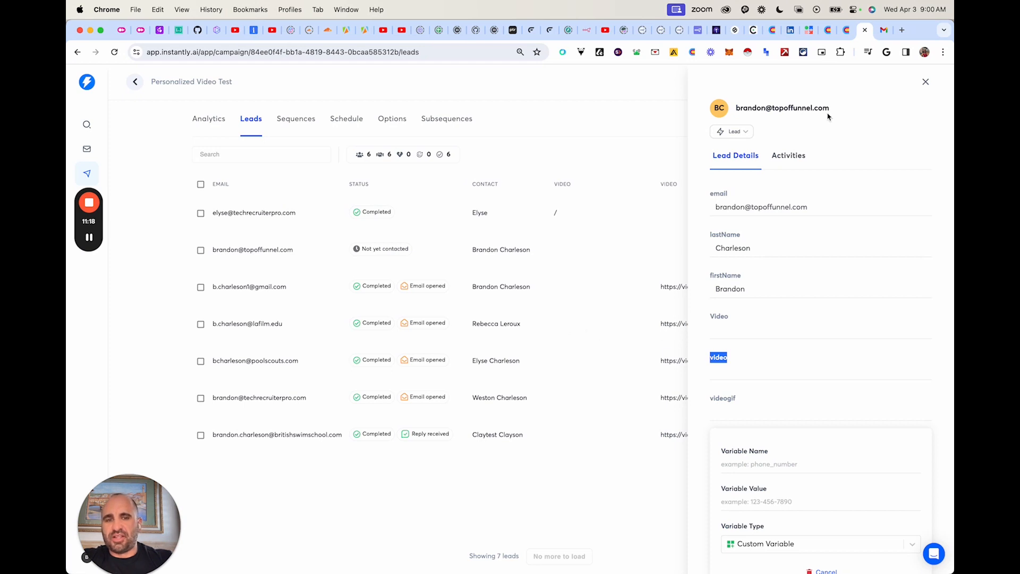
{"action": "left_click", "coordinate": [925, 81]}
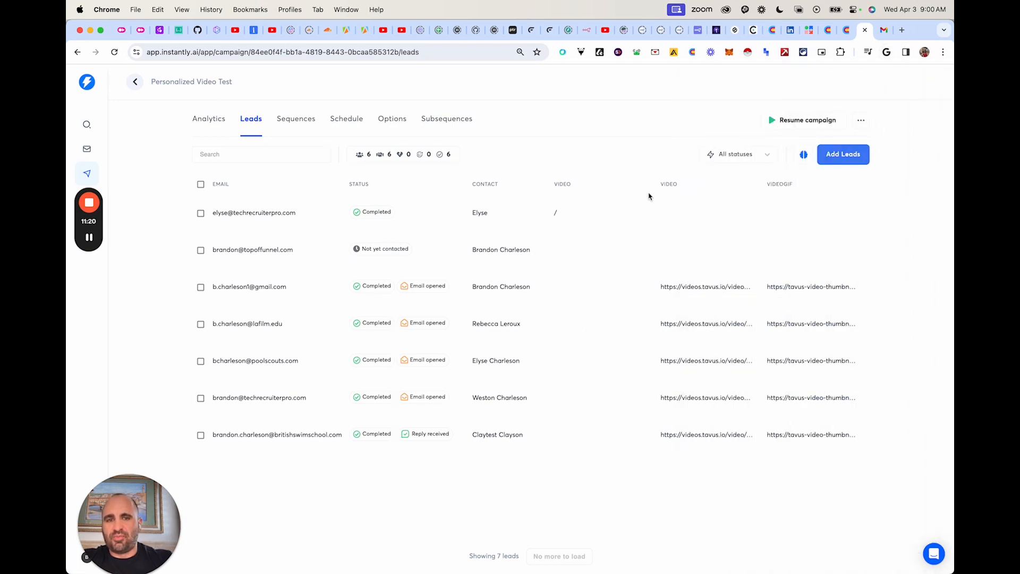
{"action": "mouse_move", "coordinate": [775, 203]}
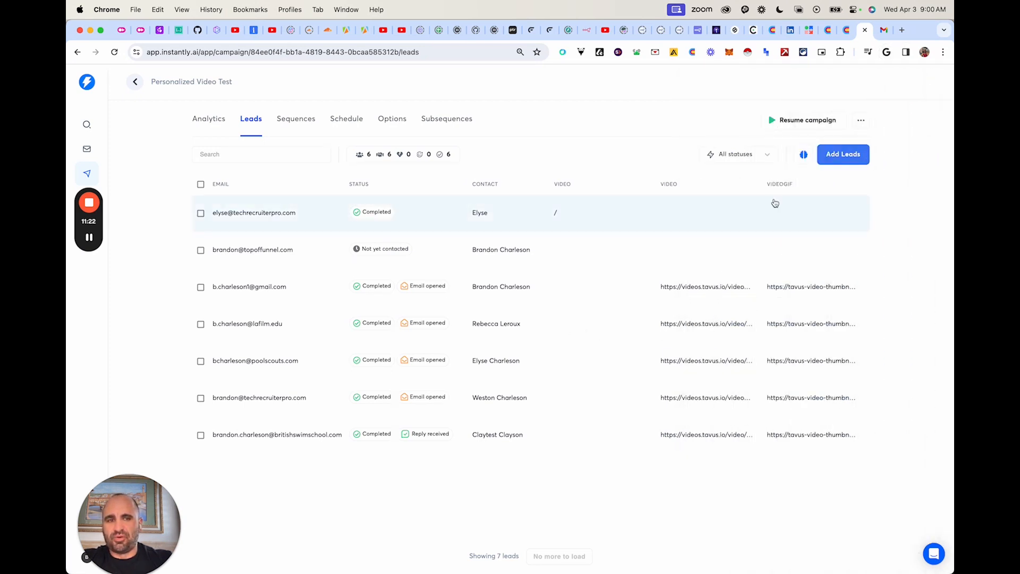
{"action": "mouse_move", "coordinate": [791, 286]}
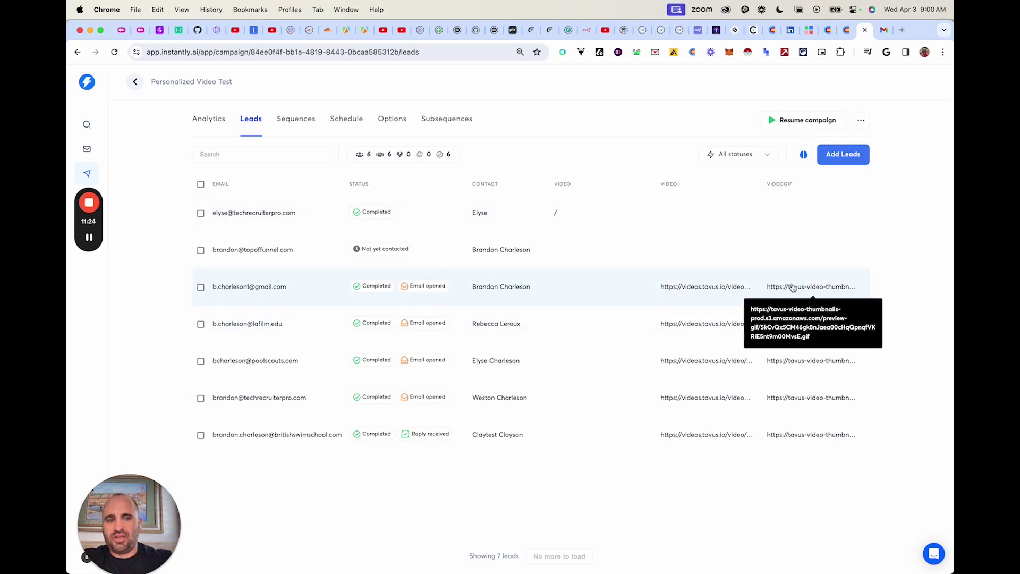
{"action": "mouse_move", "coordinate": [707, 322]}
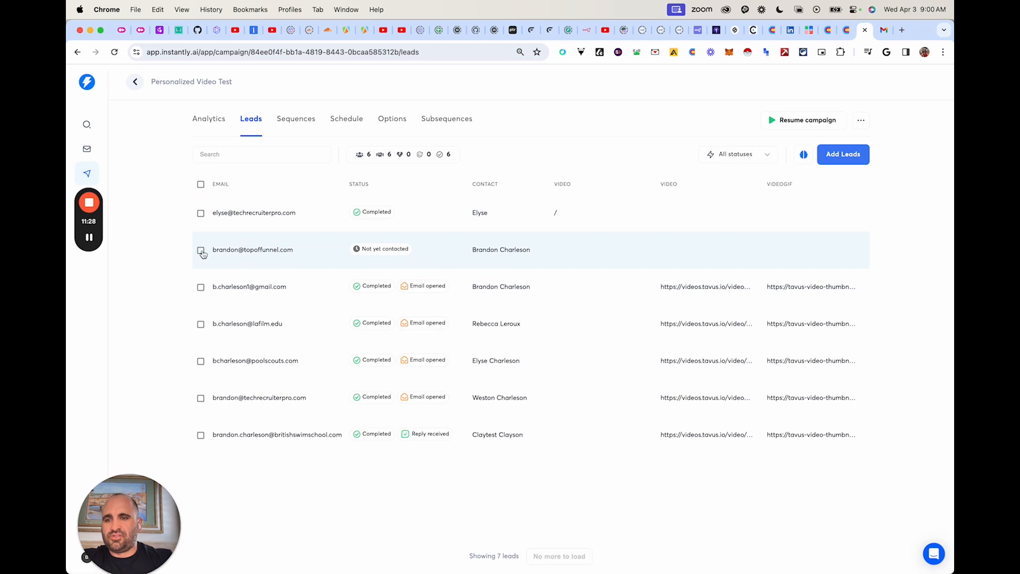
{"action": "left_click", "coordinate": [784, 154]}
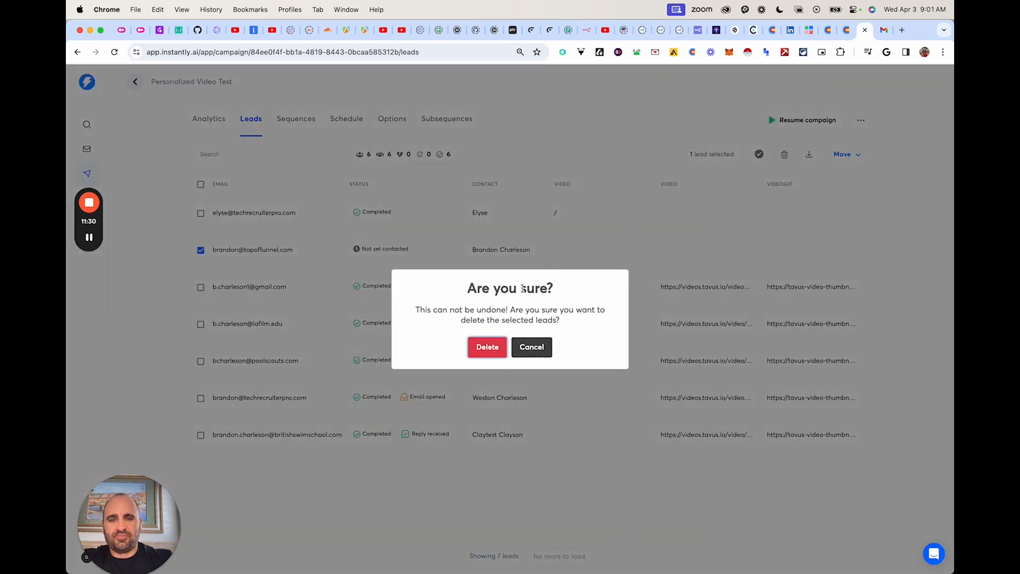
{"action": "left_click", "coordinate": [487, 346]}
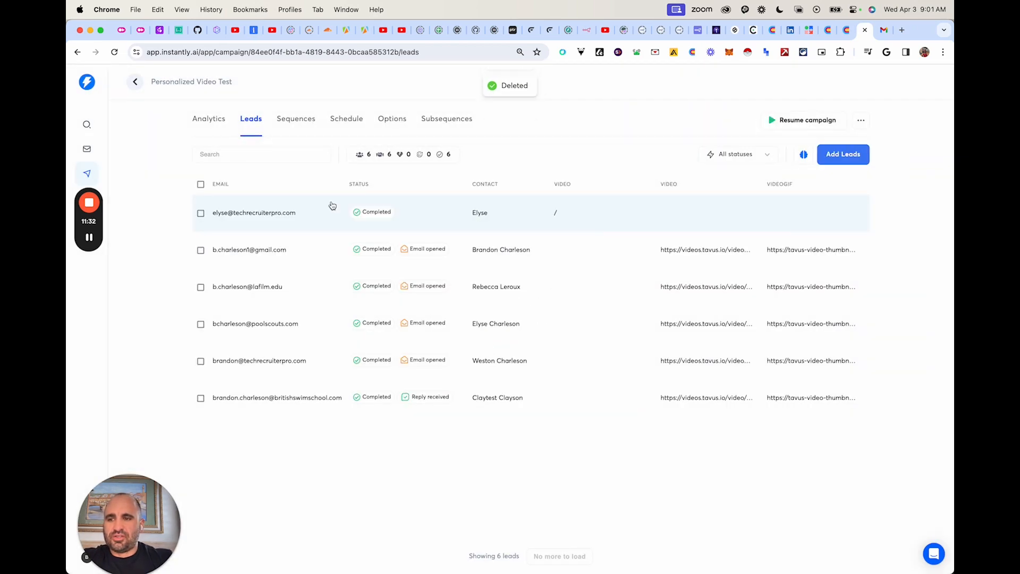
{"action": "left_click", "coordinate": [295, 119]}
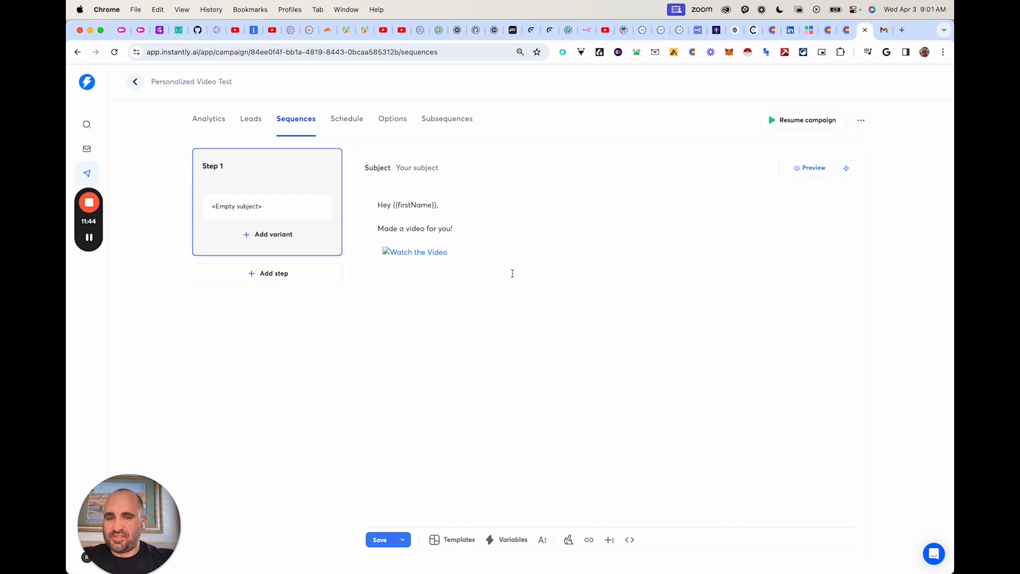
{"action": "mouse_move", "coordinate": [580, 272]}
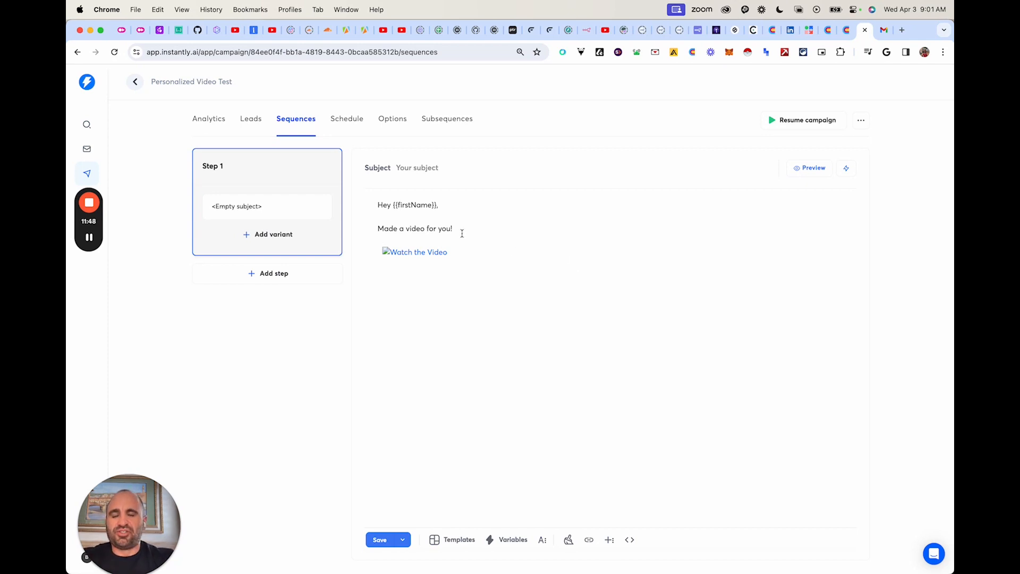
{"action": "mouse_move", "coordinate": [476, 233]}
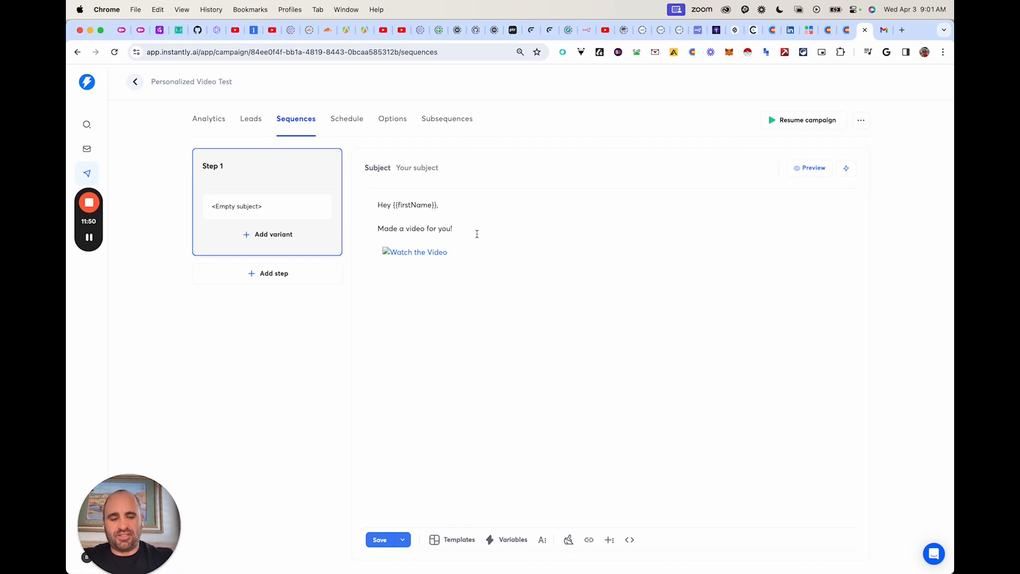
- Insert {{video}} and videogif merge tags after the greeting, then delete them again
{"action": "type", "text": "{"}
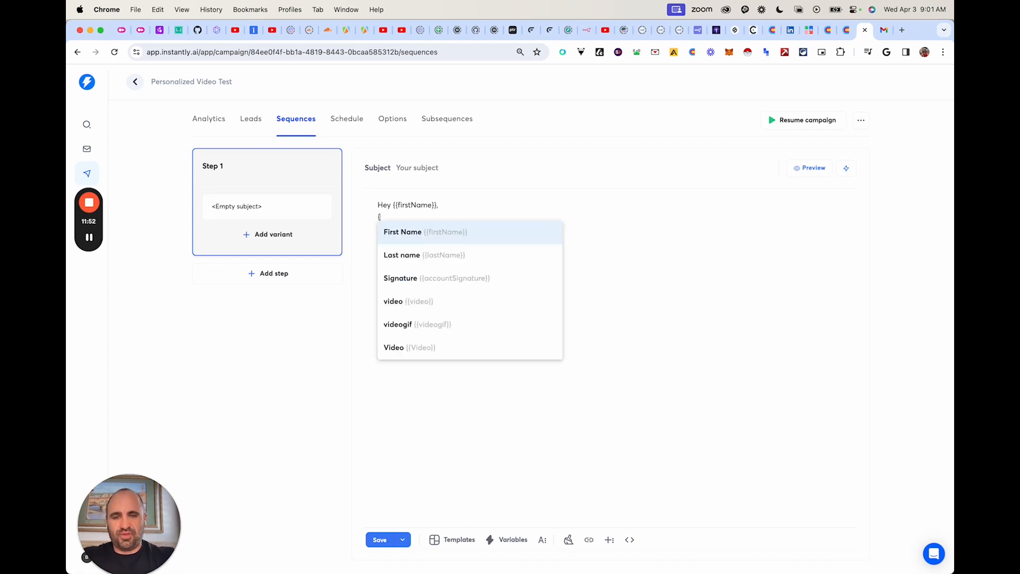
{"action": "mouse_move", "coordinate": [439, 313]}
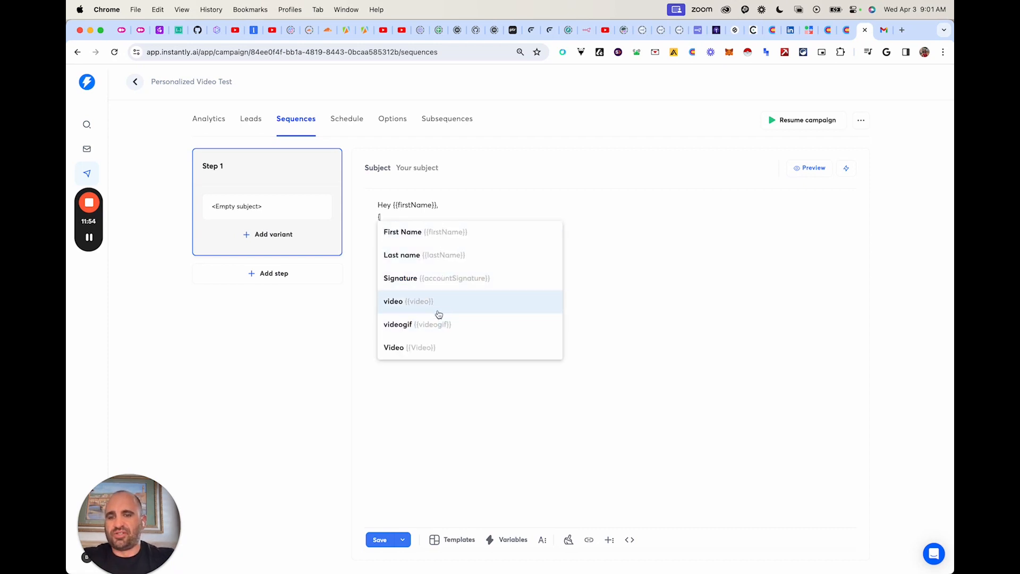
{"action": "left_click", "coordinate": [408, 302]}
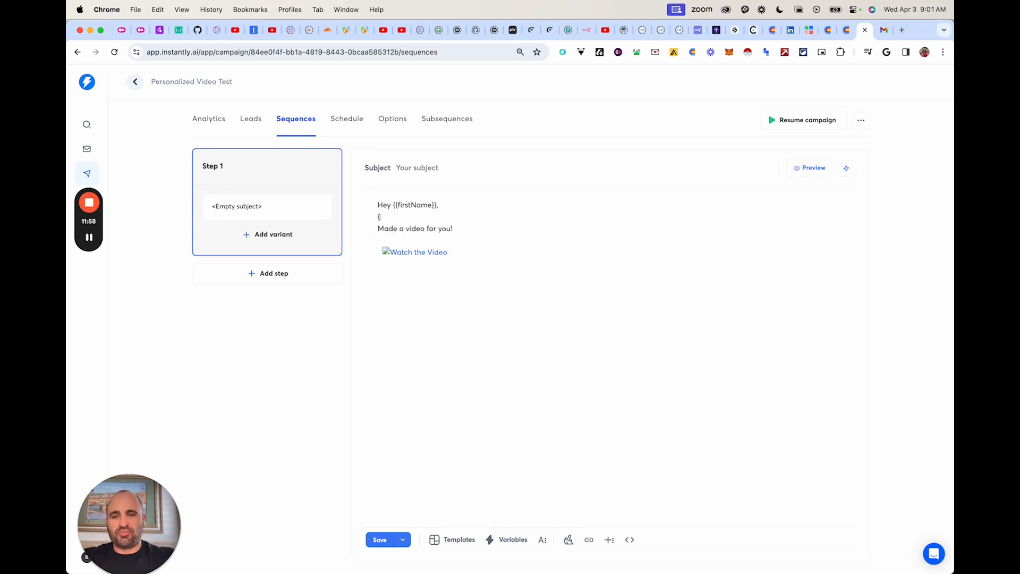
{"action": "type", "text": "{"}
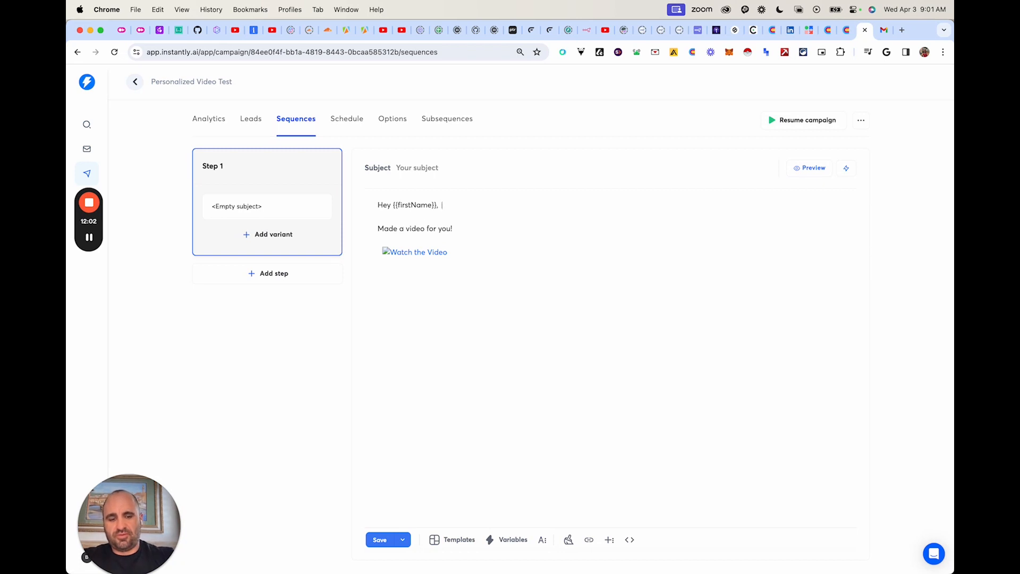
{"action": "type", "text": "{{video}}"}
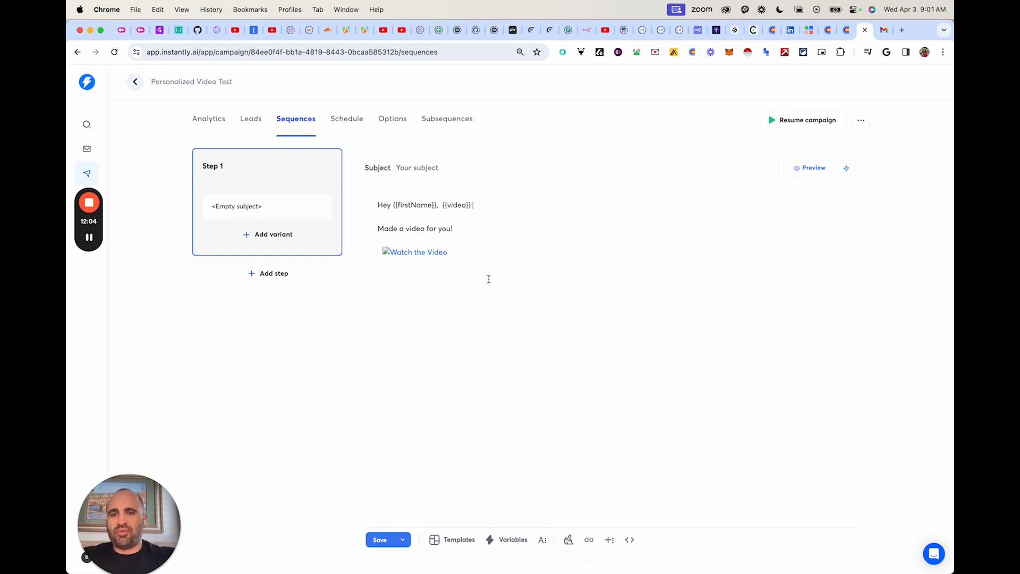
{"action": "type", "text": "{"}
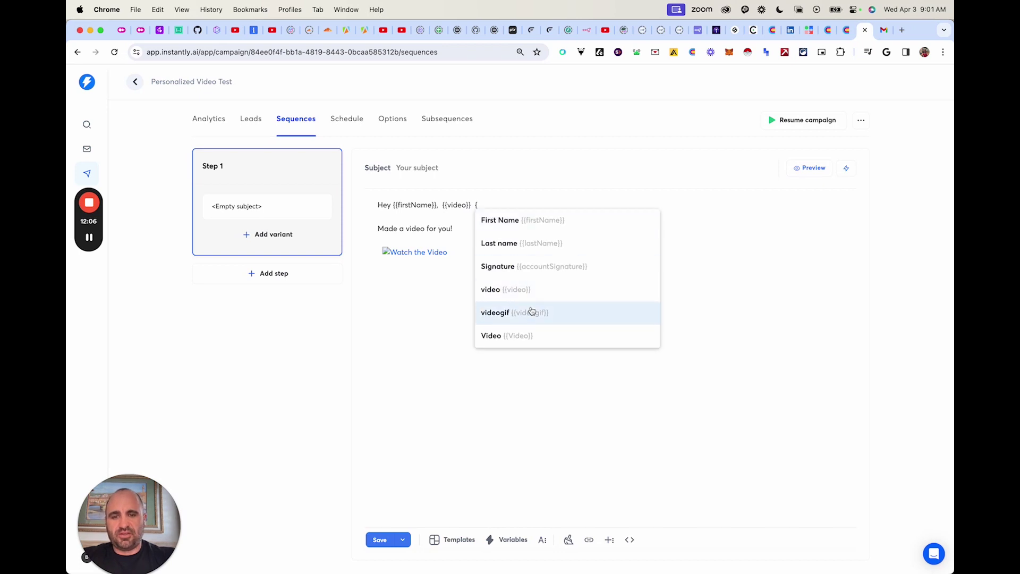
{"action": "left_click", "coordinate": [495, 312]}
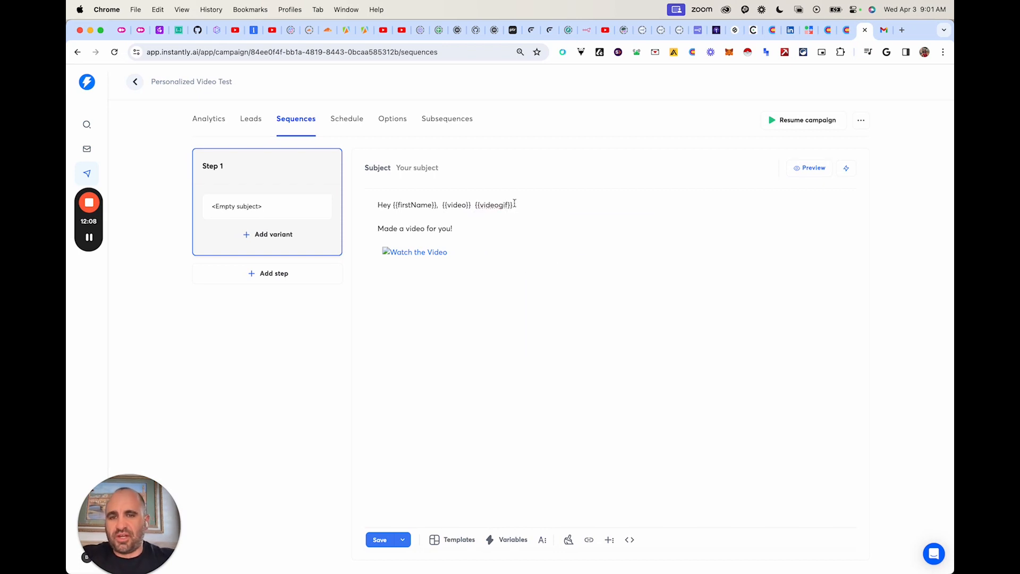
{"action": "key", "text": "Backspace"}
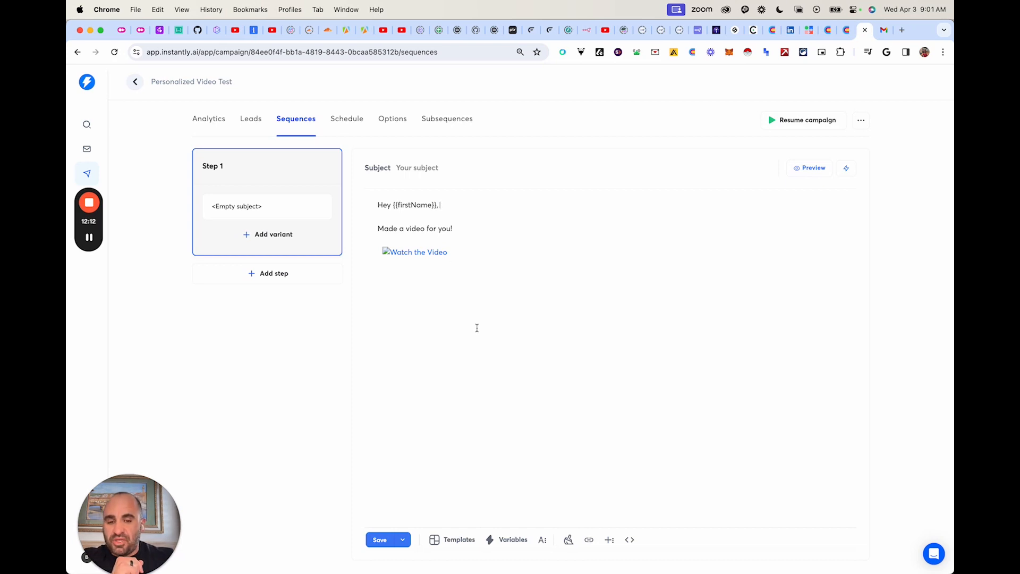
{"action": "mouse_move", "coordinate": [629, 541]}
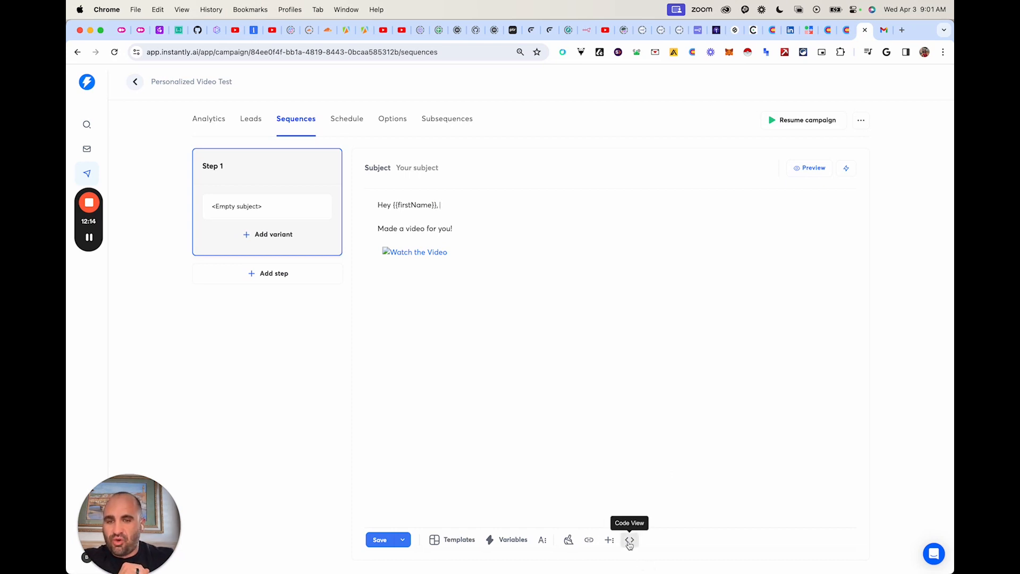
{"action": "left_click", "coordinate": [629, 540]}
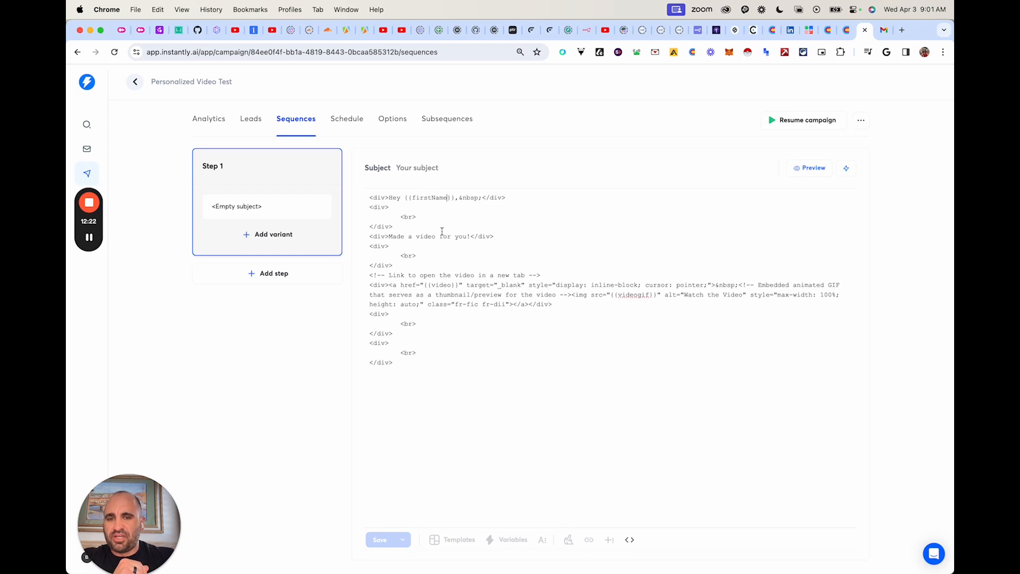
{"action": "mouse_move", "coordinate": [429, 326]}
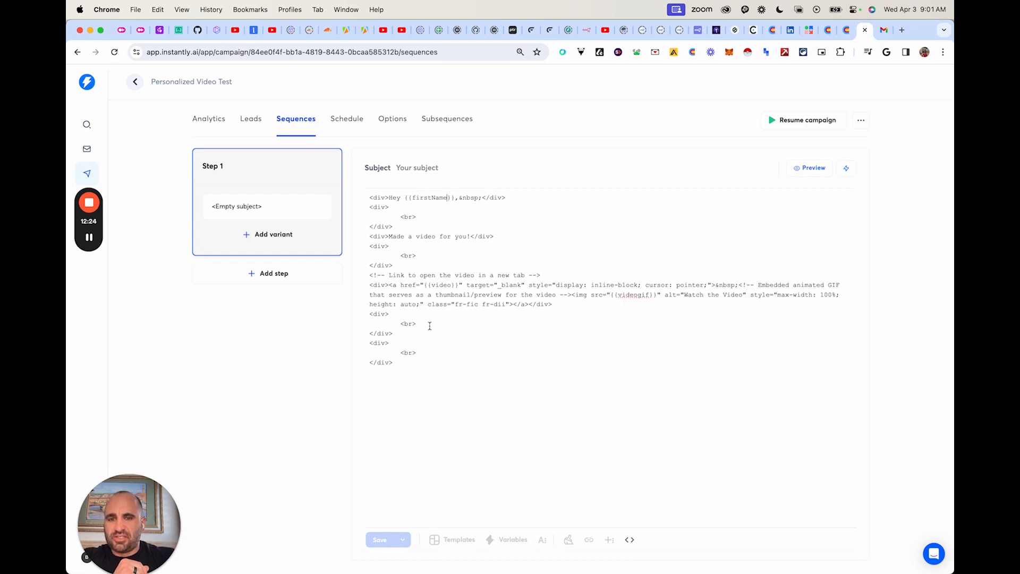
{"action": "mouse_move", "coordinate": [459, 295]}
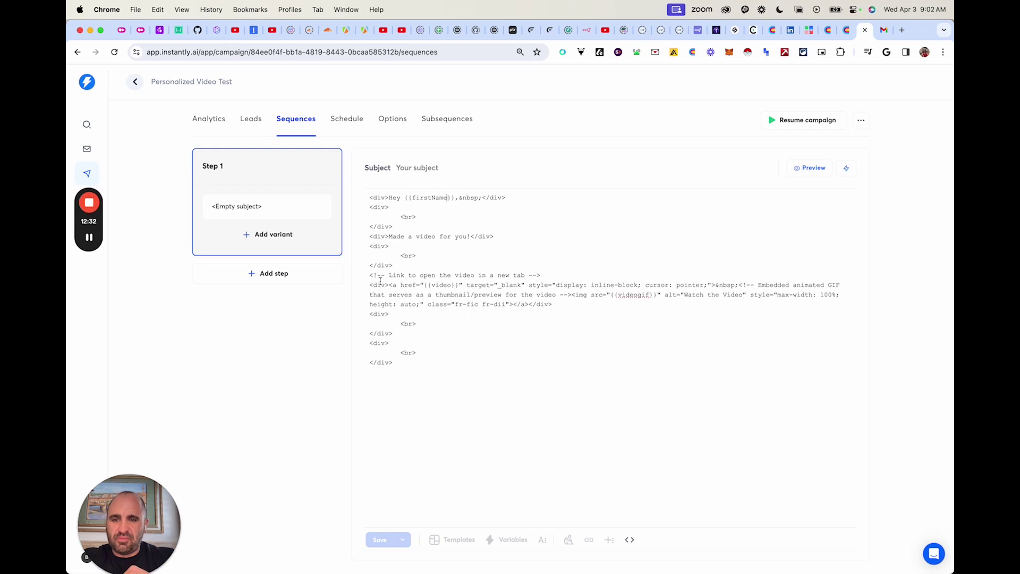
{"action": "left_click_drag", "start_coordinate": [393, 285], "coordinate": [456, 285]}
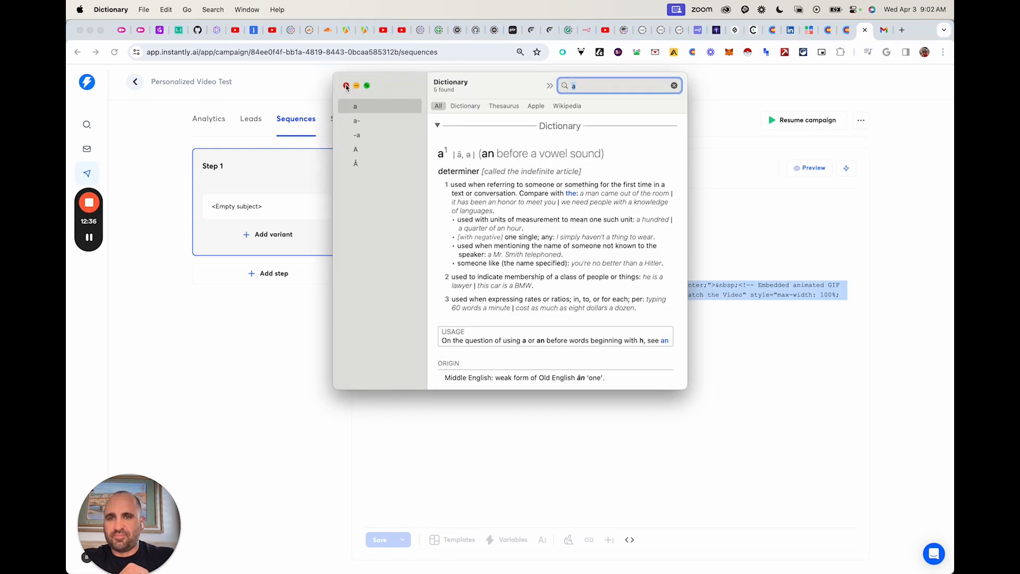
{"action": "left_click", "coordinate": [346, 85]}
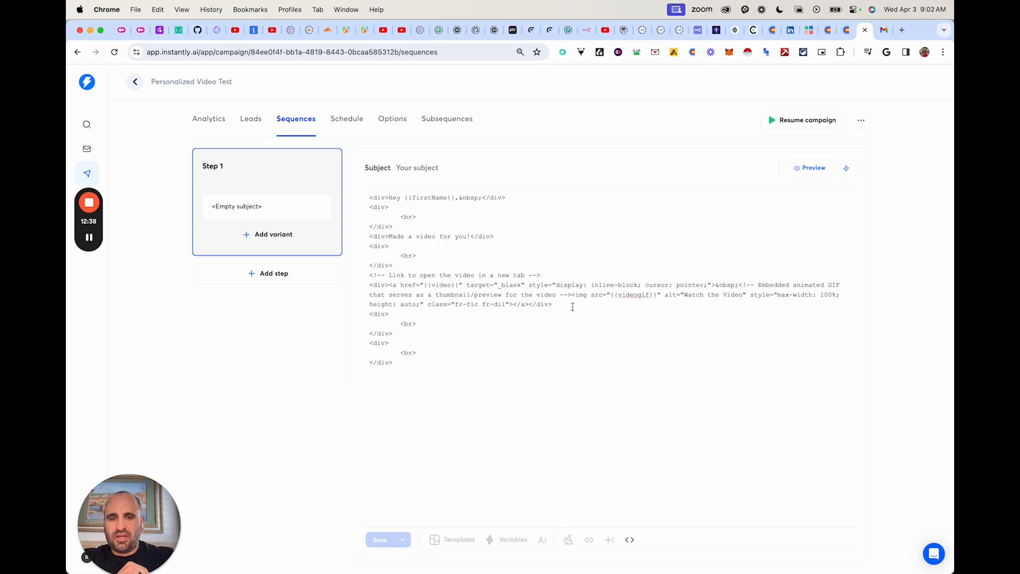
{"action": "left_click_drag", "start_coordinate": [385, 285], "coordinate": [552, 304]}
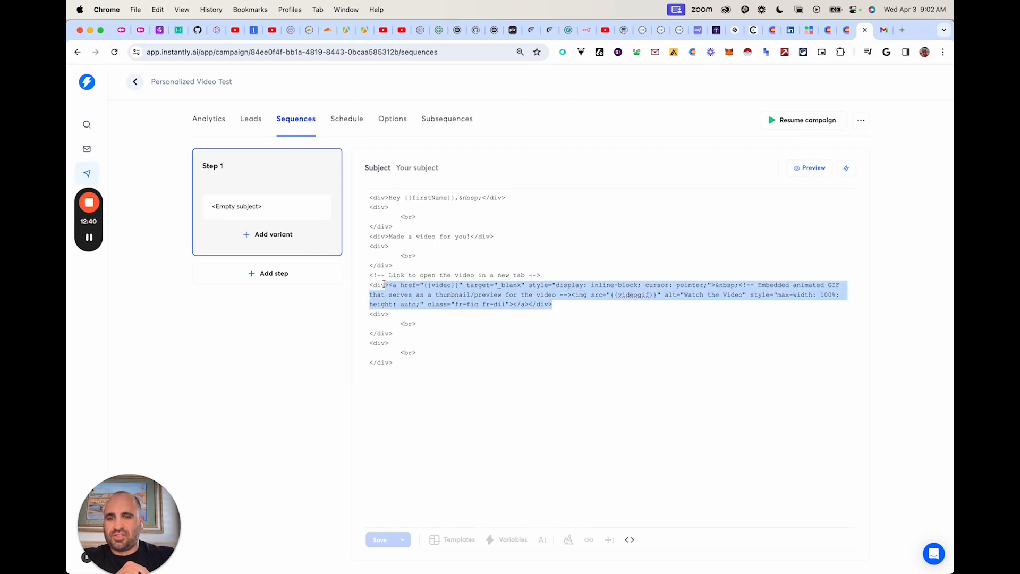
{"action": "left_click", "coordinate": [393, 342]}
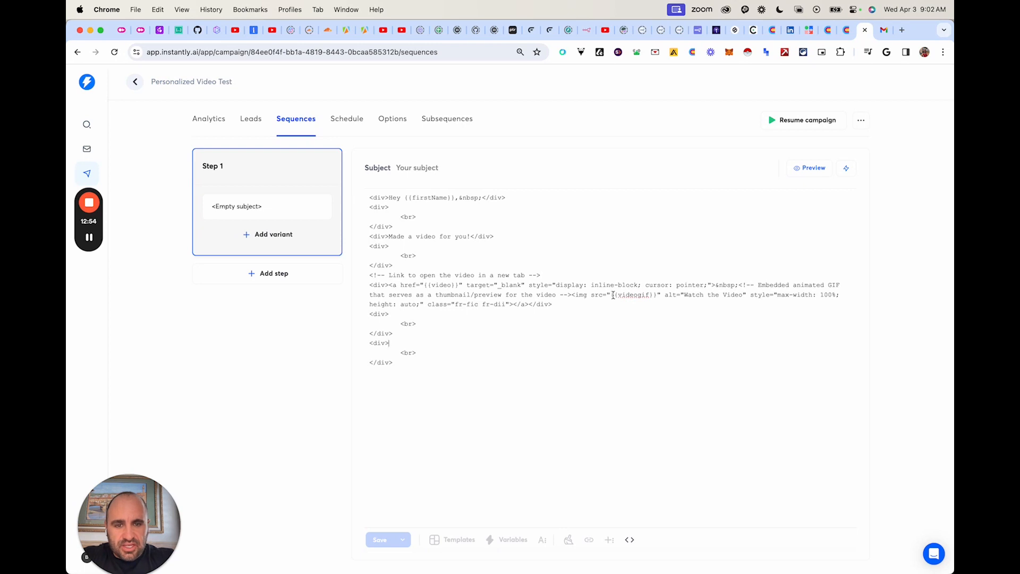
{"action": "double_click", "coordinate": [631, 294]}
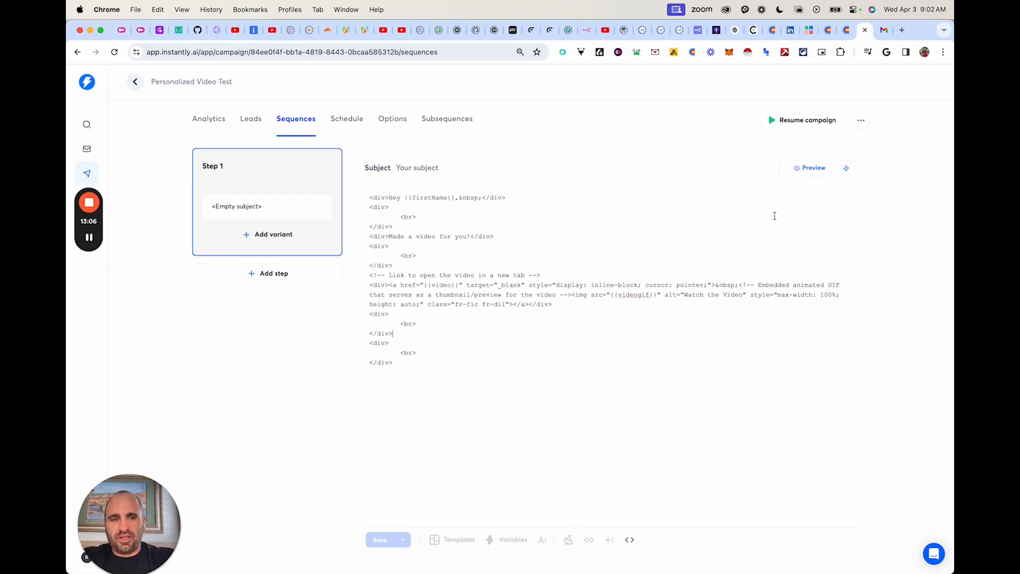
{"action": "left_click", "coordinate": [629, 540]}
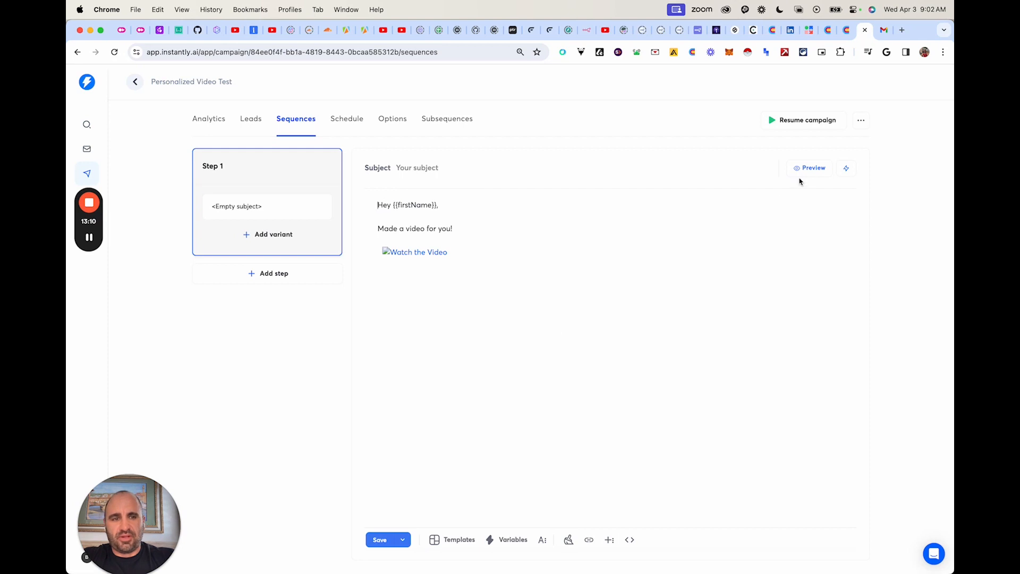
- Preview the email filled with a sample lead's variables and send a test copy
{"action": "left_click", "coordinate": [814, 168]}
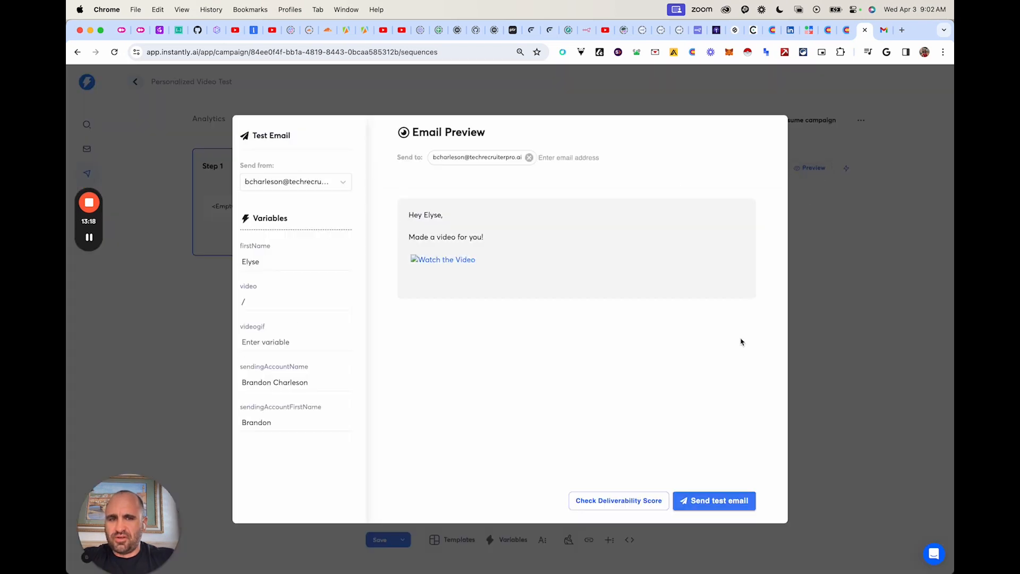
{"action": "left_click", "coordinate": [295, 182]}
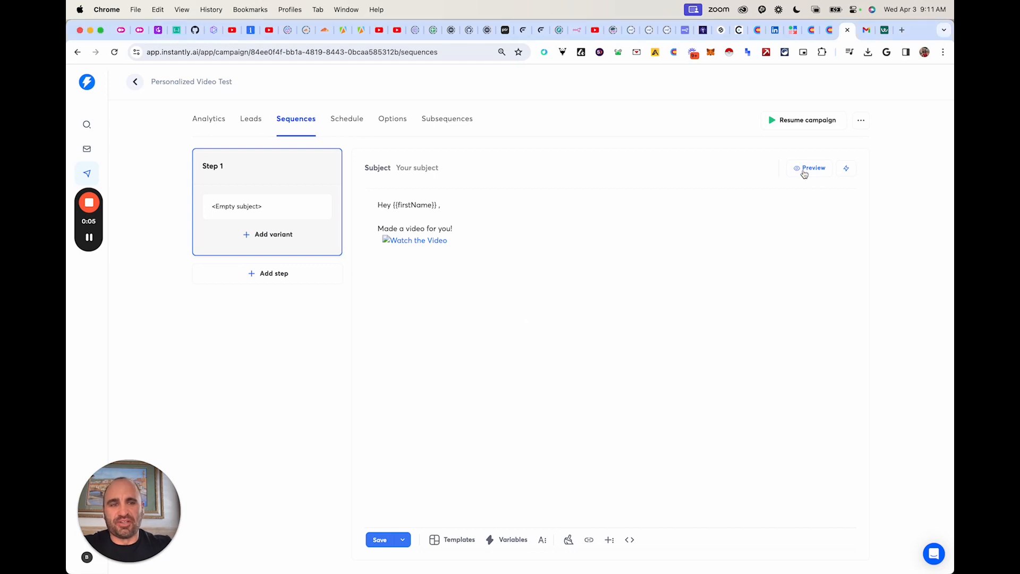
{"action": "left_click", "coordinate": [813, 168]}
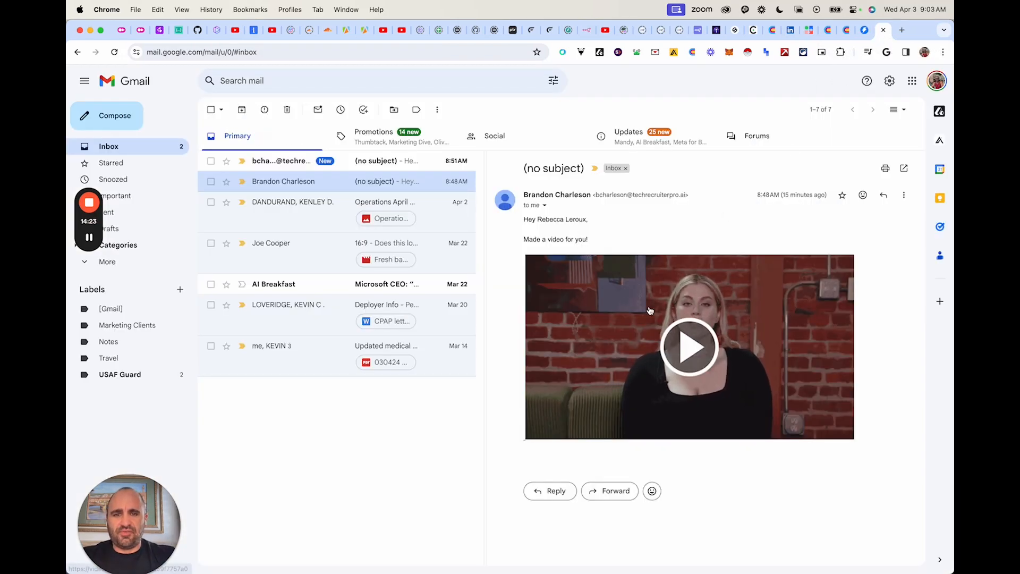
{"action": "mouse_move", "coordinate": [654, 297]}
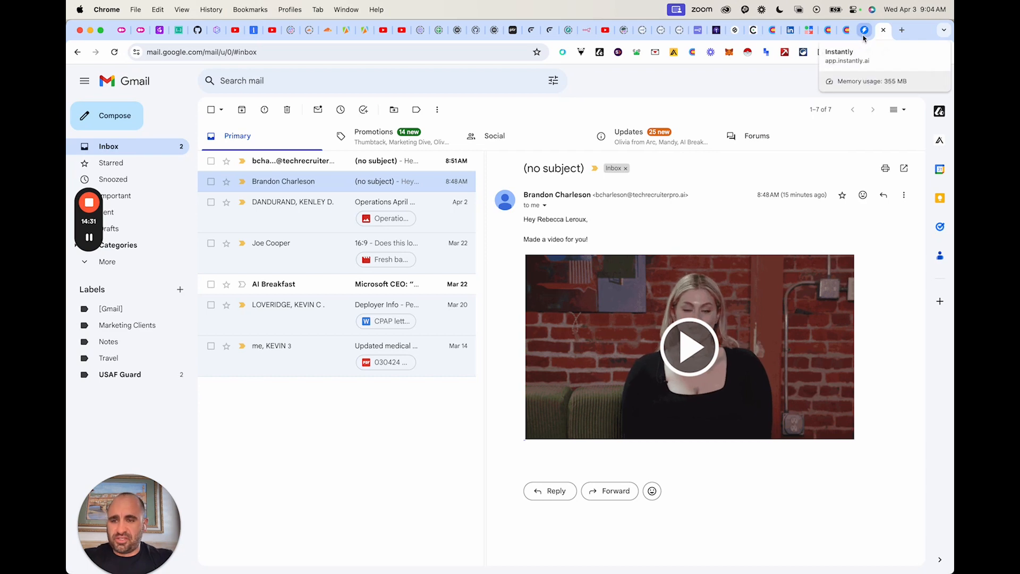
- Return from the Gmail test message to the Instantly campaign tab
{"action": "left_click", "coordinate": [862, 29]}
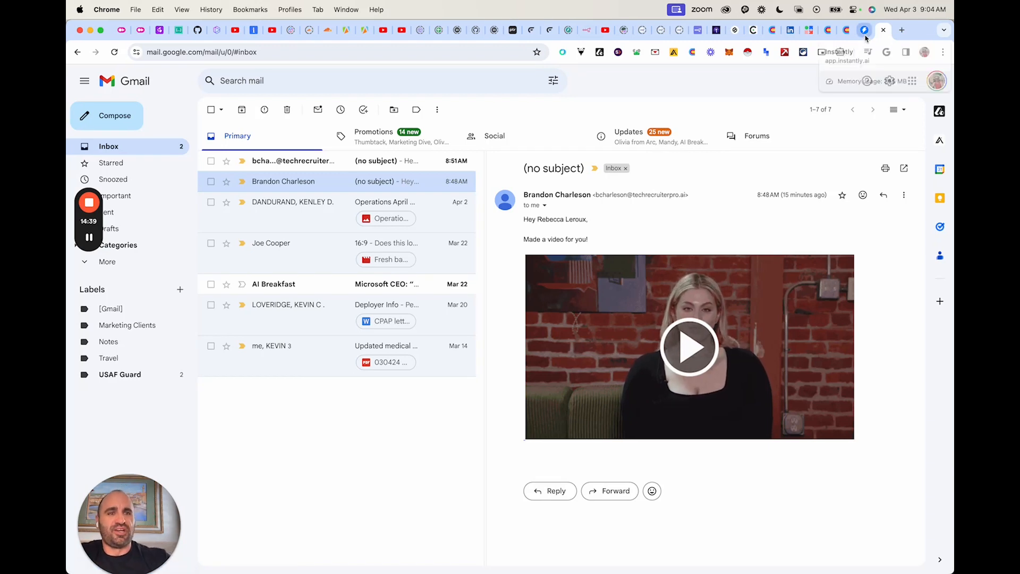
{"action": "left_click", "coordinate": [865, 30]}
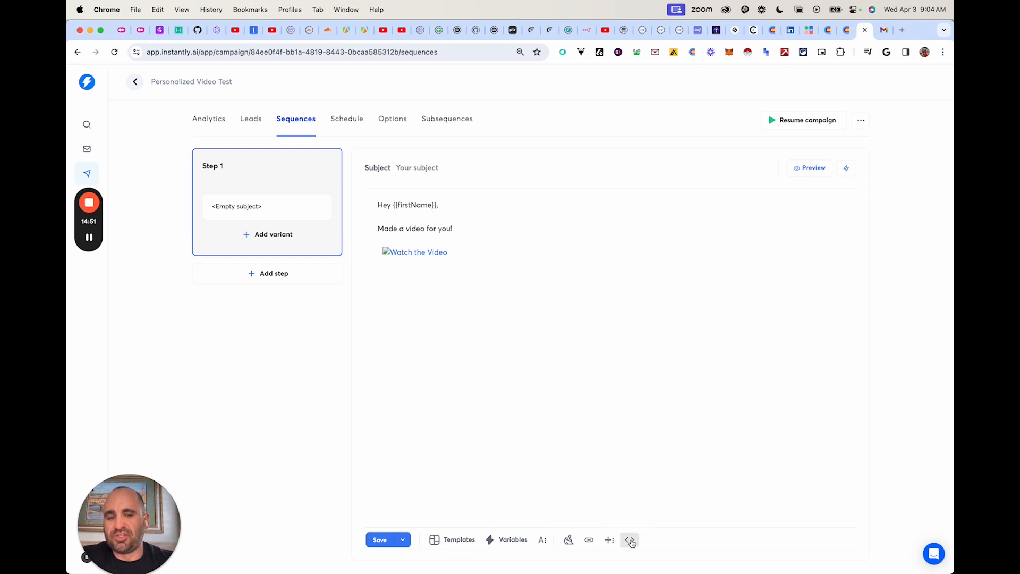
- Review the email's HTML anchor and img tags in Code View, then switch to the Clay outreach table
{"action": "left_click", "coordinate": [629, 540]}
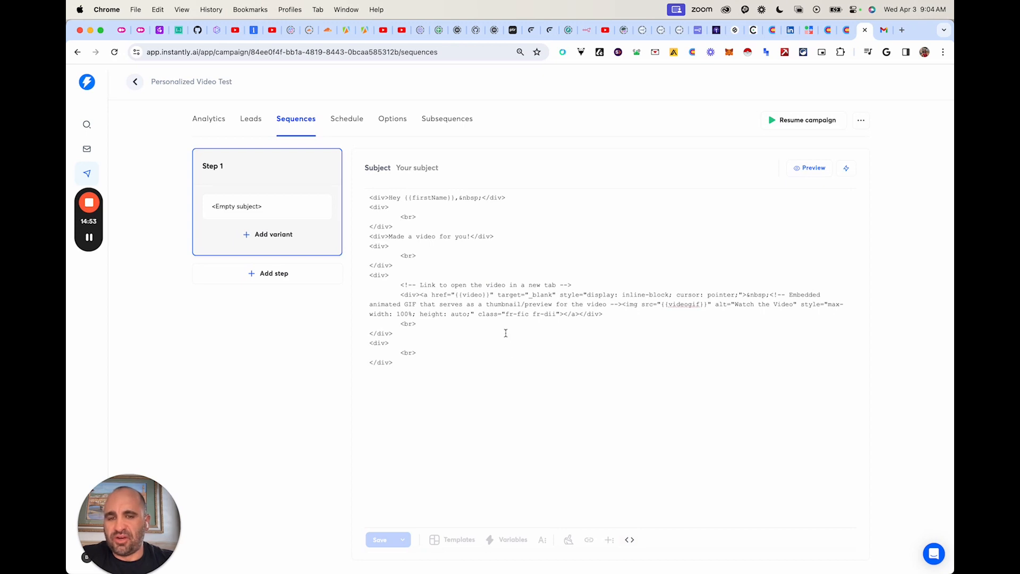
{"action": "left_click_drag", "start_coordinate": [491, 303], "coordinate": [602, 313]}
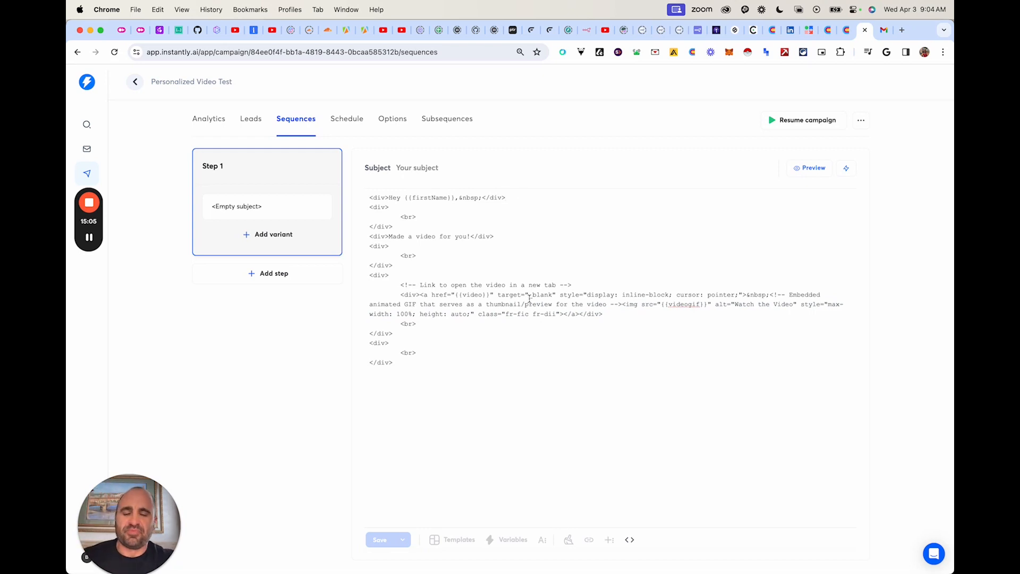
{"action": "left_click", "coordinate": [629, 540]}
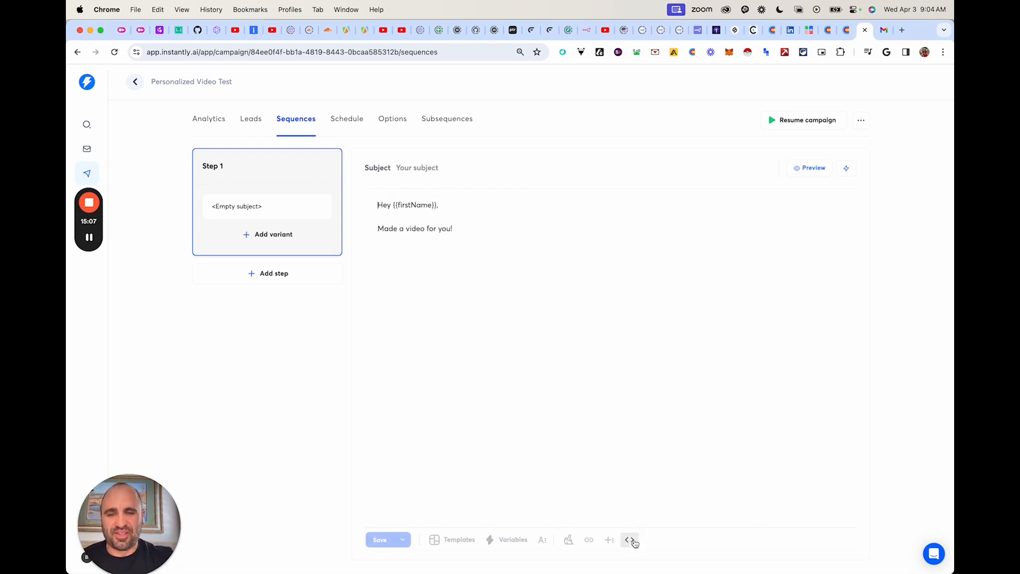
{"action": "left_click", "coordinate": [629, 540]}
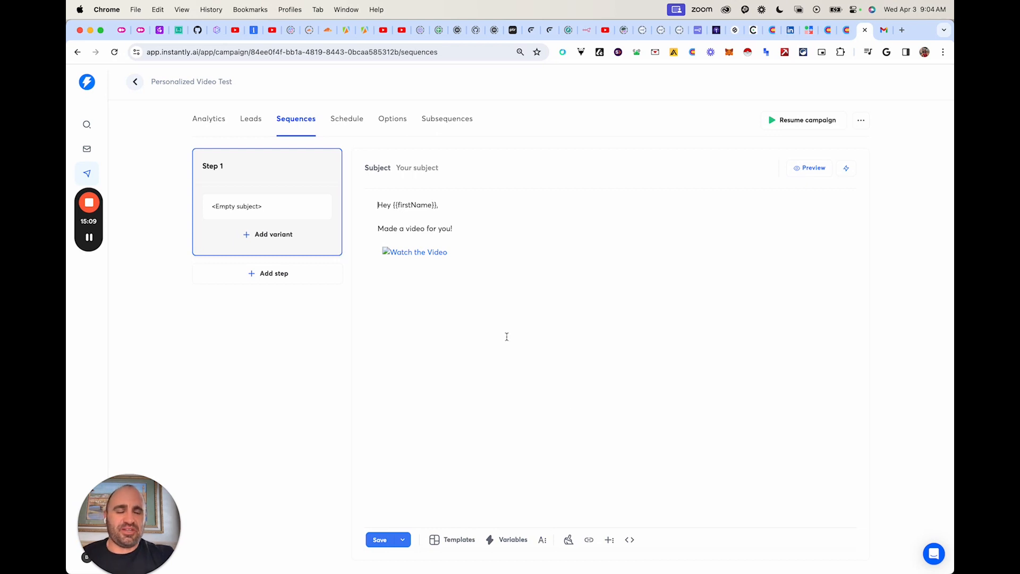
{"action": "left_click", "coordinate": [808, 30]}
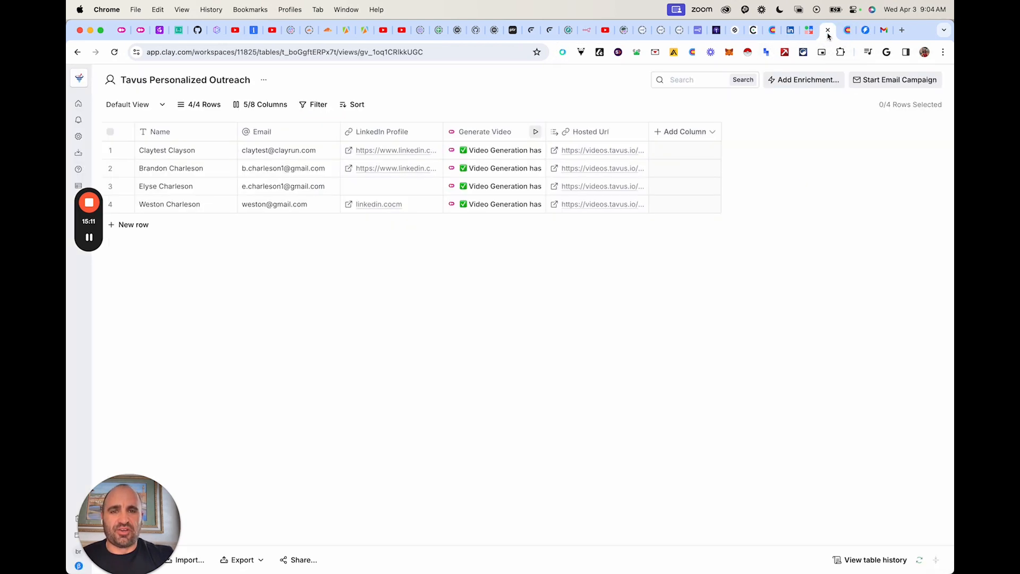
{"action": "mouse_move", "coordinate": [497, 161]}
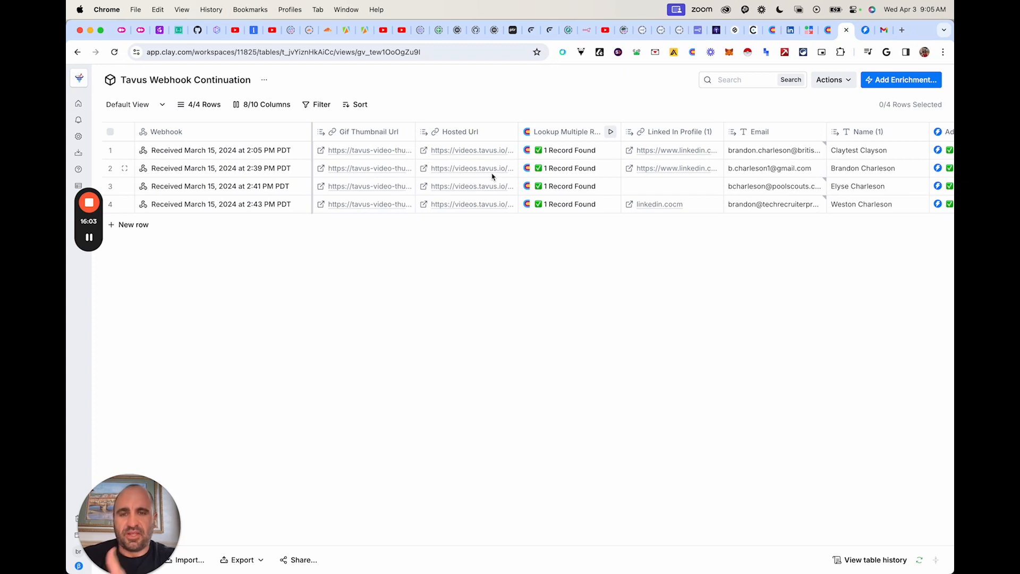
{"action": "mouse_move", "coordinate": [466, 171]}
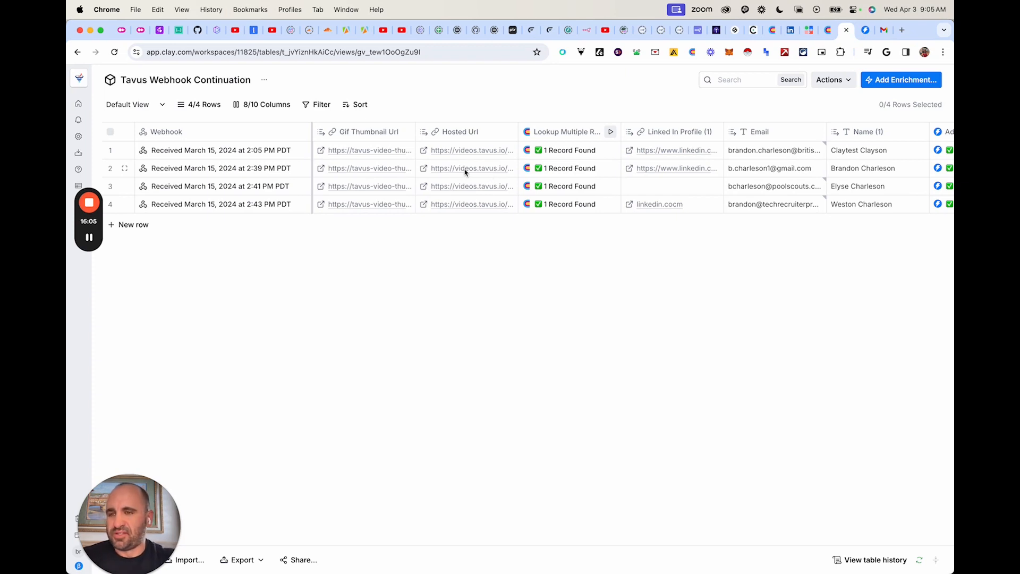